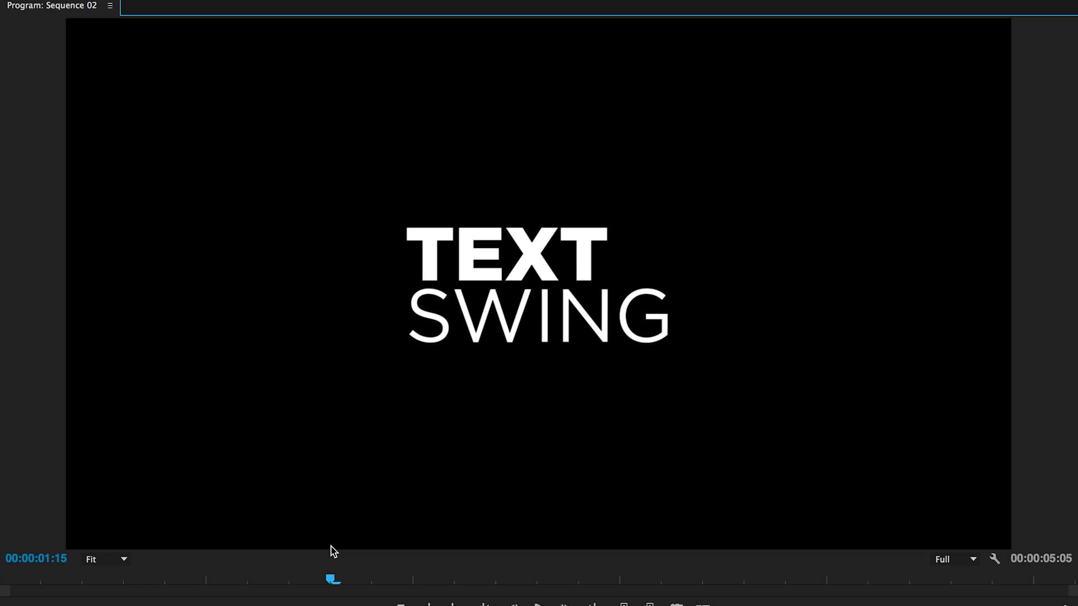
mouse_move(254, 431)
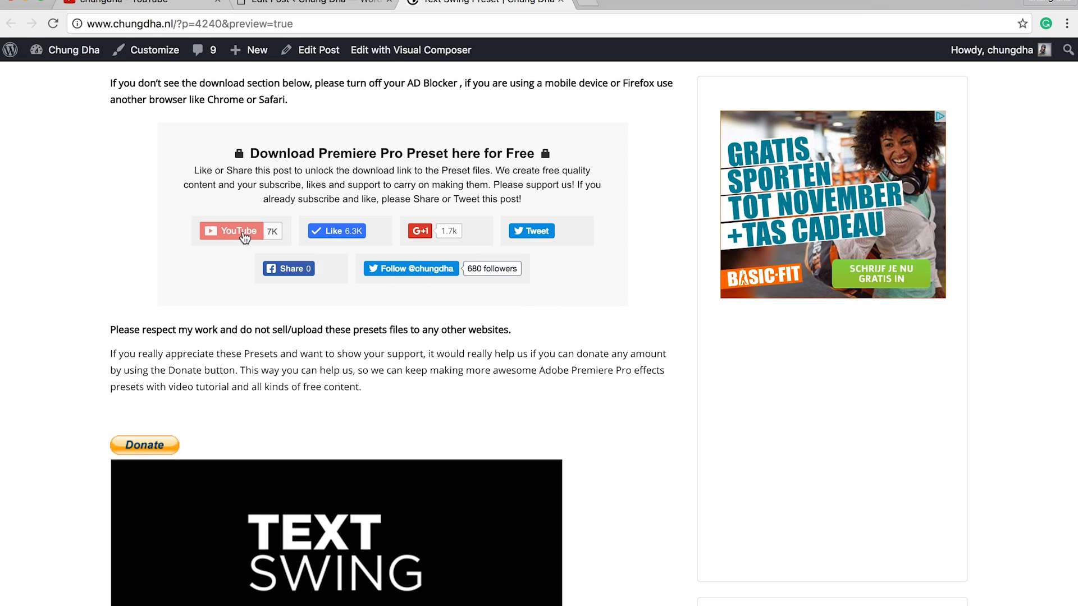
mouse_move(258, 255)
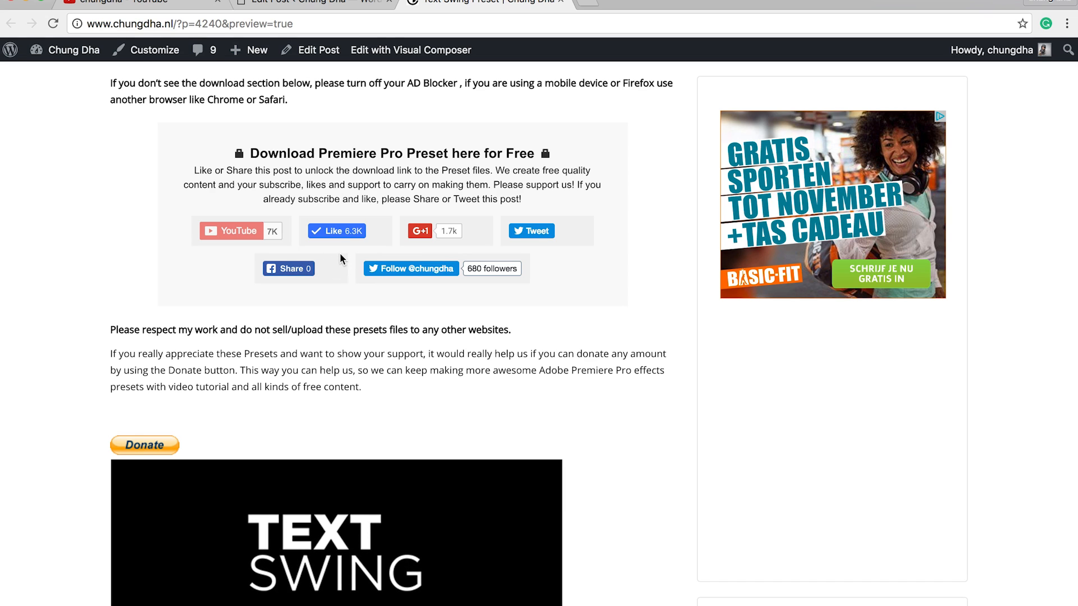
mouse_move(364, 209)
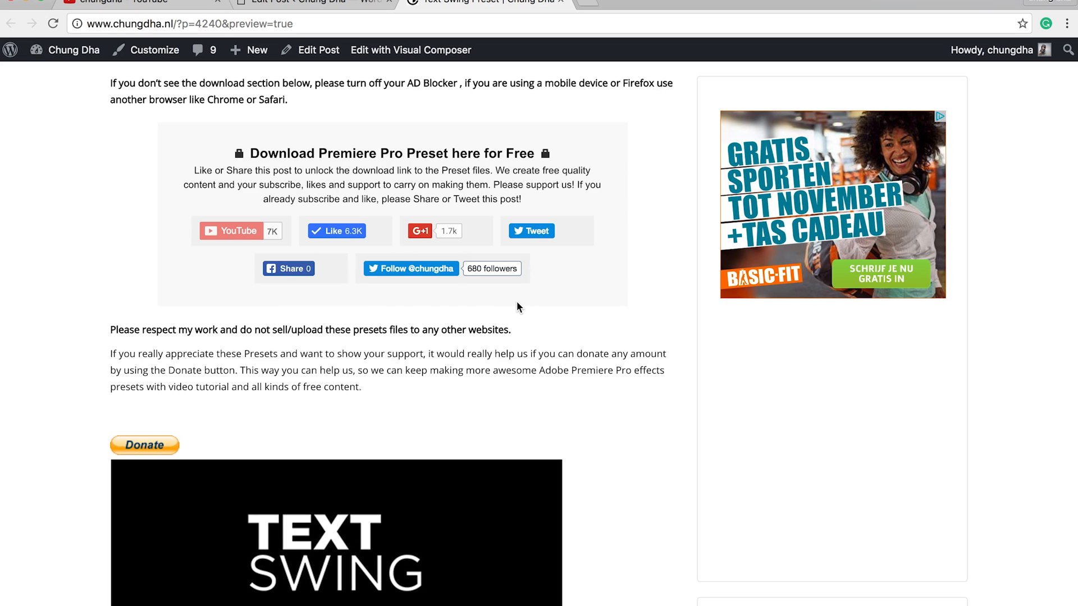
mouse_move(144, 444)
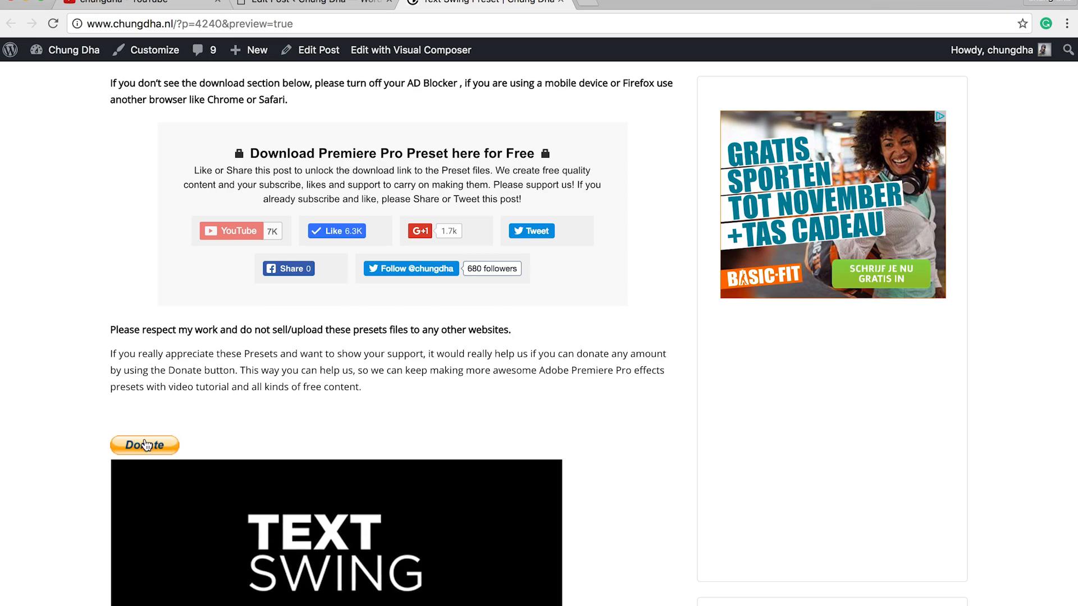
Import the Chung Dha presets into the Effects panel's Presets folder
scroll(down, 3)
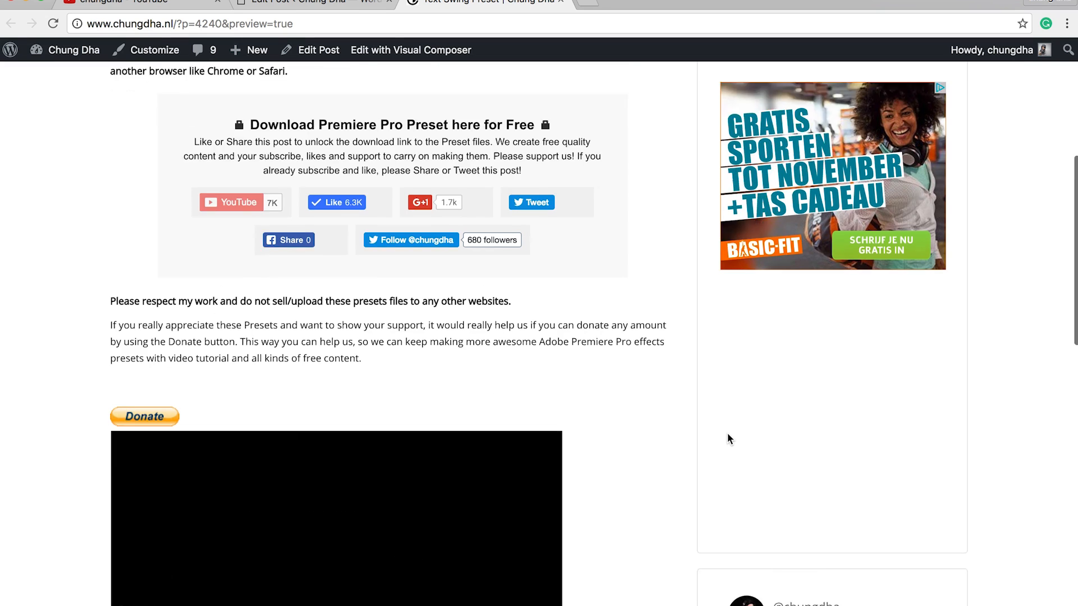
scroll(down, 3)
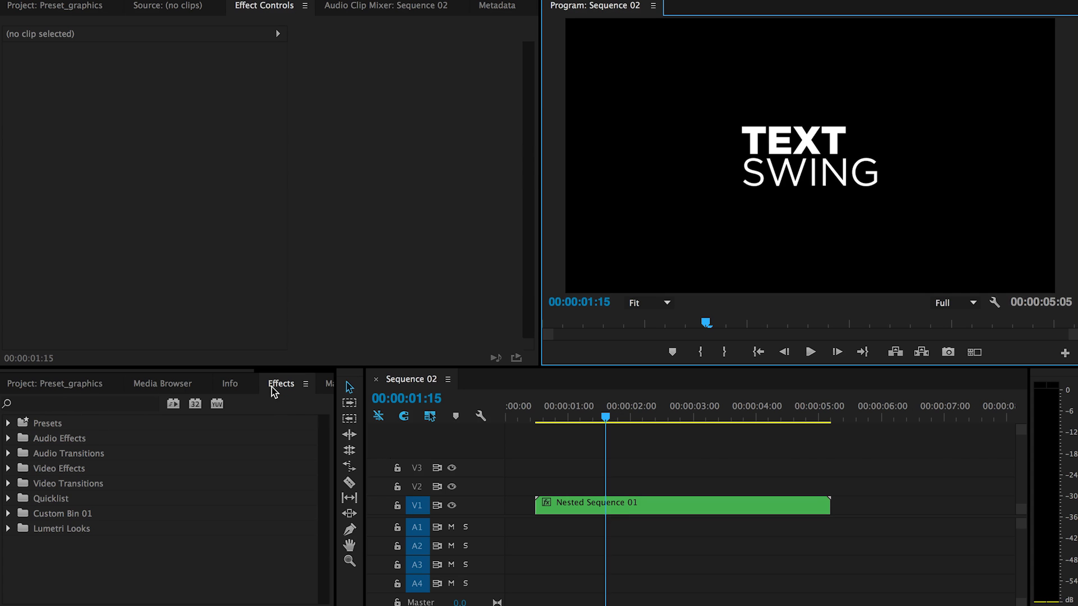
right_click(46, 422)
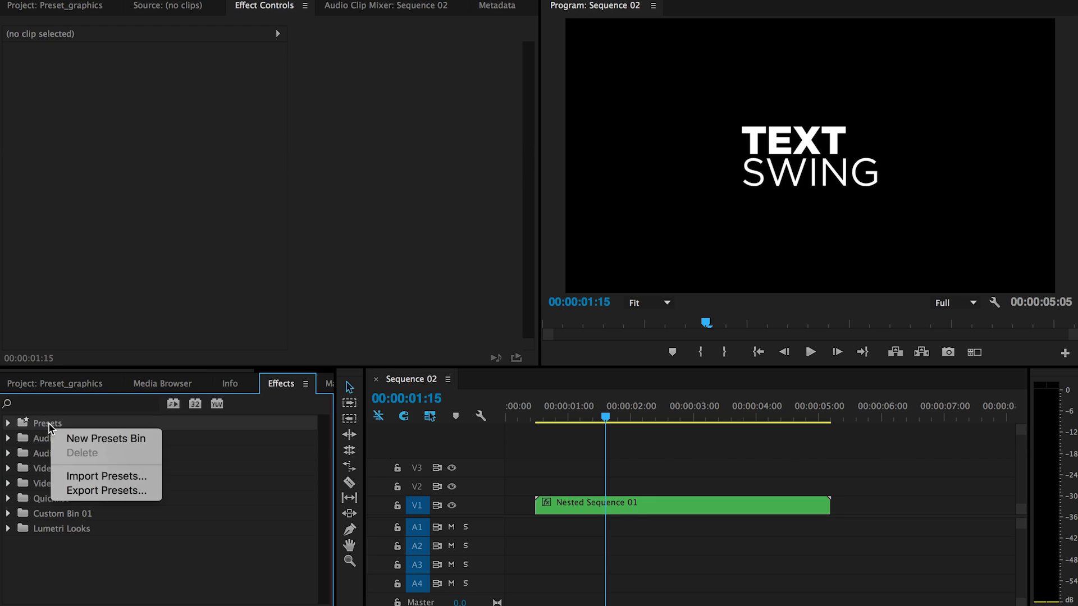
mouse_move(107, 477)
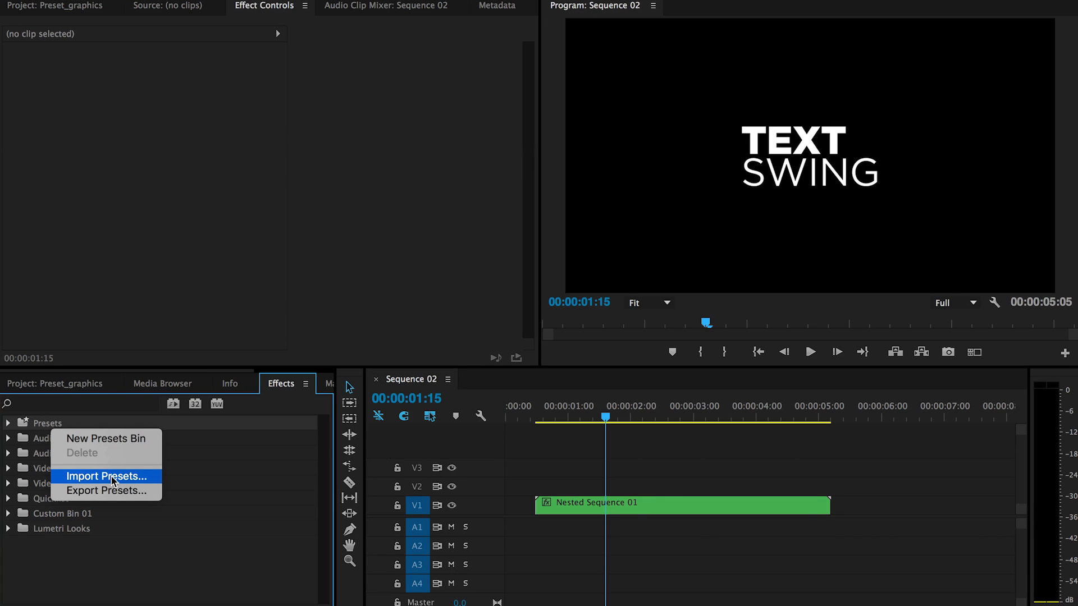
mouse_move(208, 496)
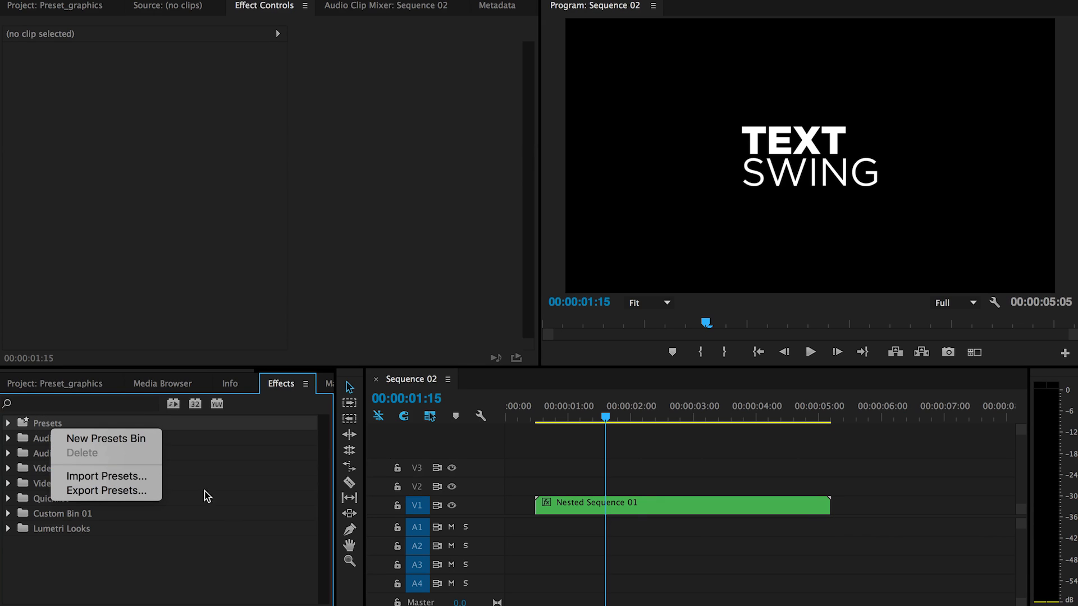
click(230, 513)
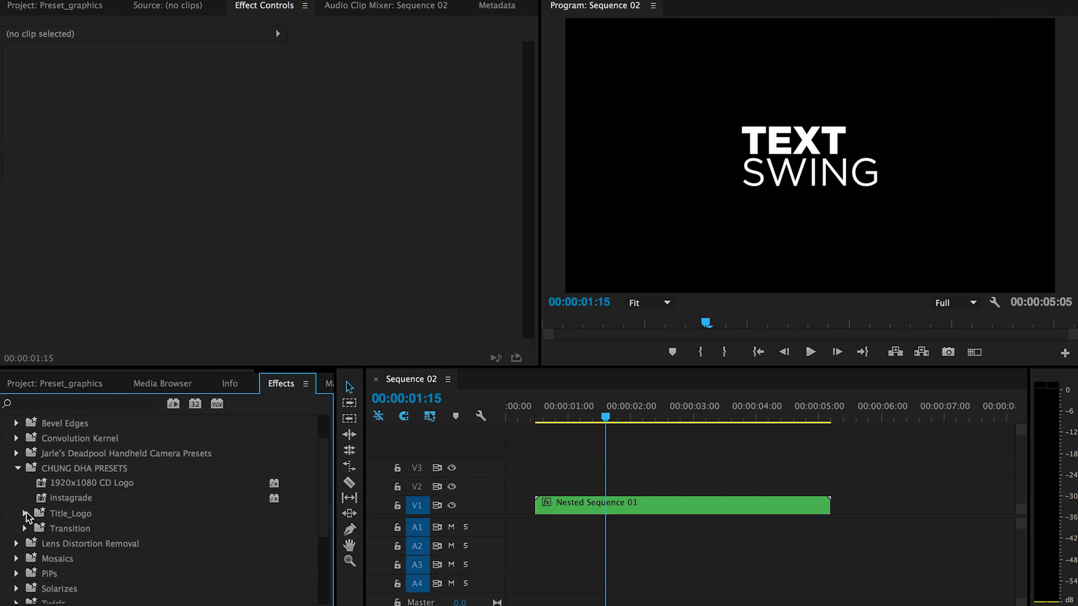
Expand Title_Logo and CD_Text_Swing to show SWING_IN_BACK and SWING_IN_FRONT
click(25, 514)
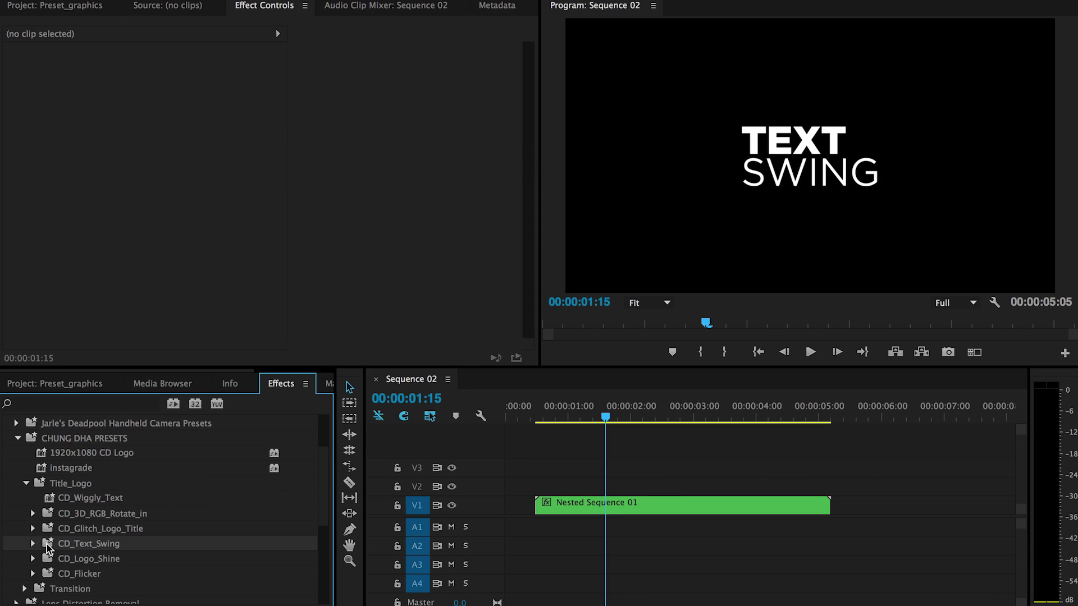
click(33, 543)
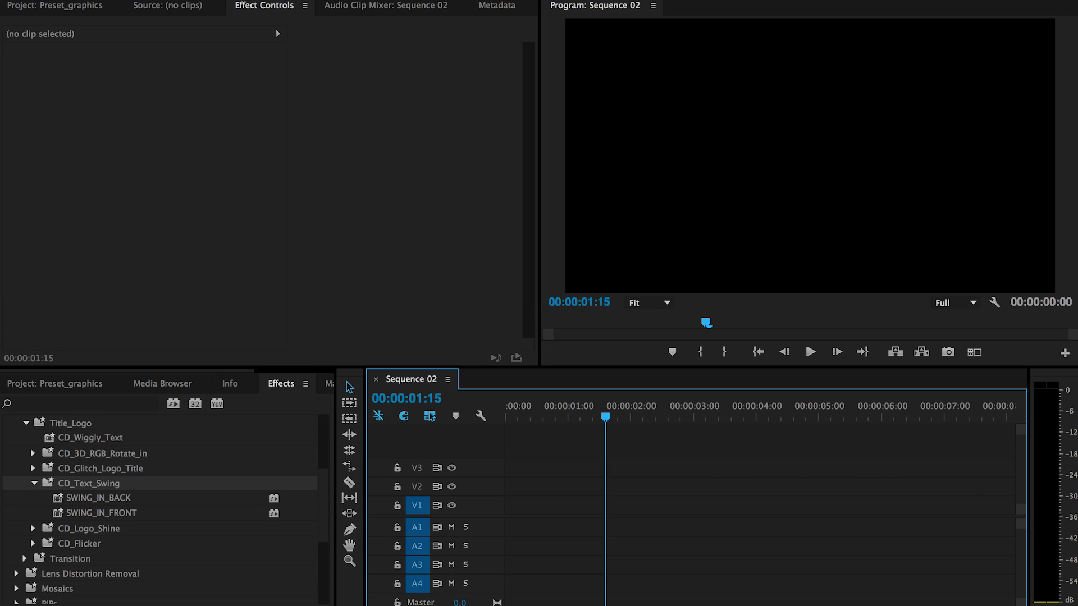
mouse_move(357, 13)
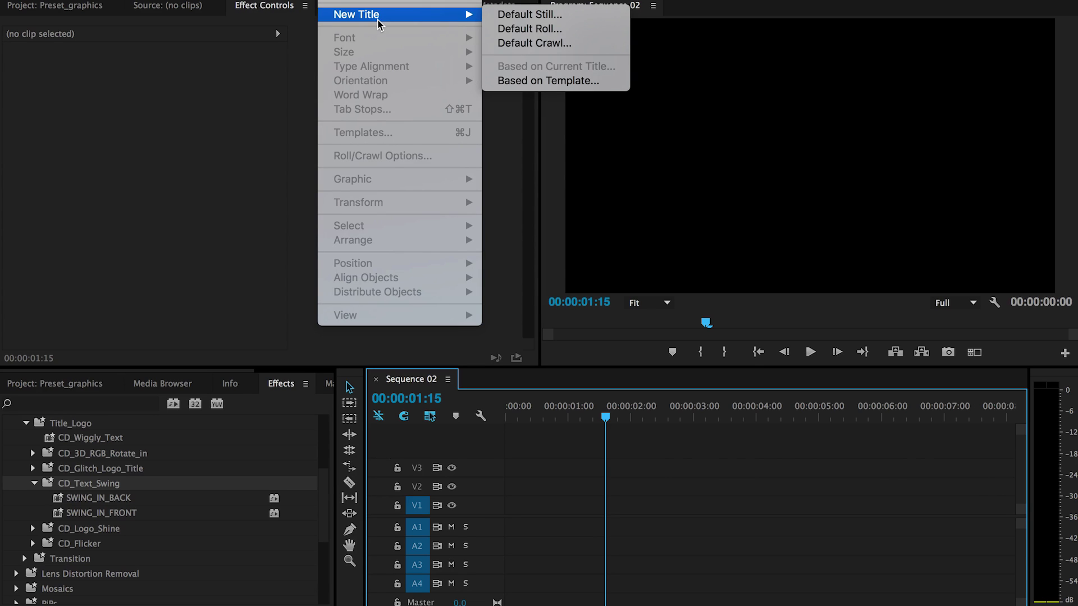
Create a new default still title, Title 04, at 1920x1080 and open it
click(528, 14)
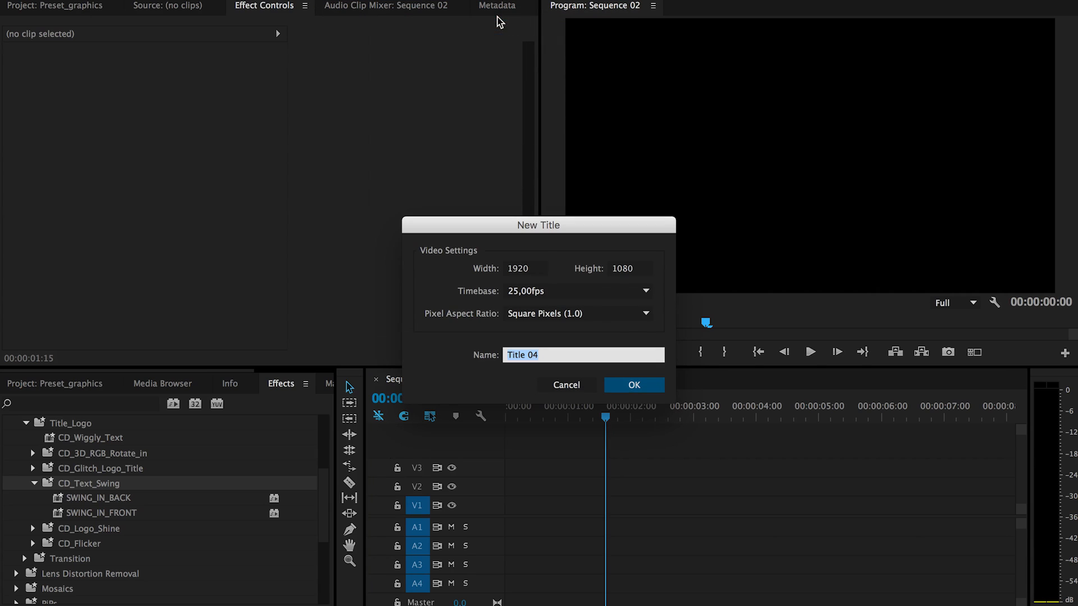
click(632, 385)
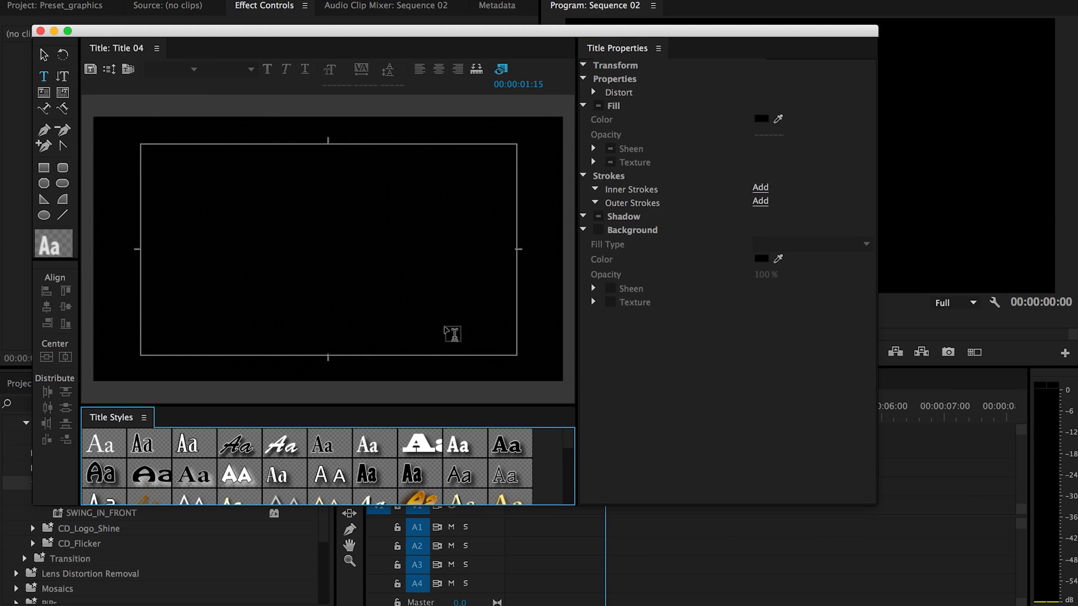
Type TEXT and SWING on two lines onto the Title 04 canvas
click(280, 267)
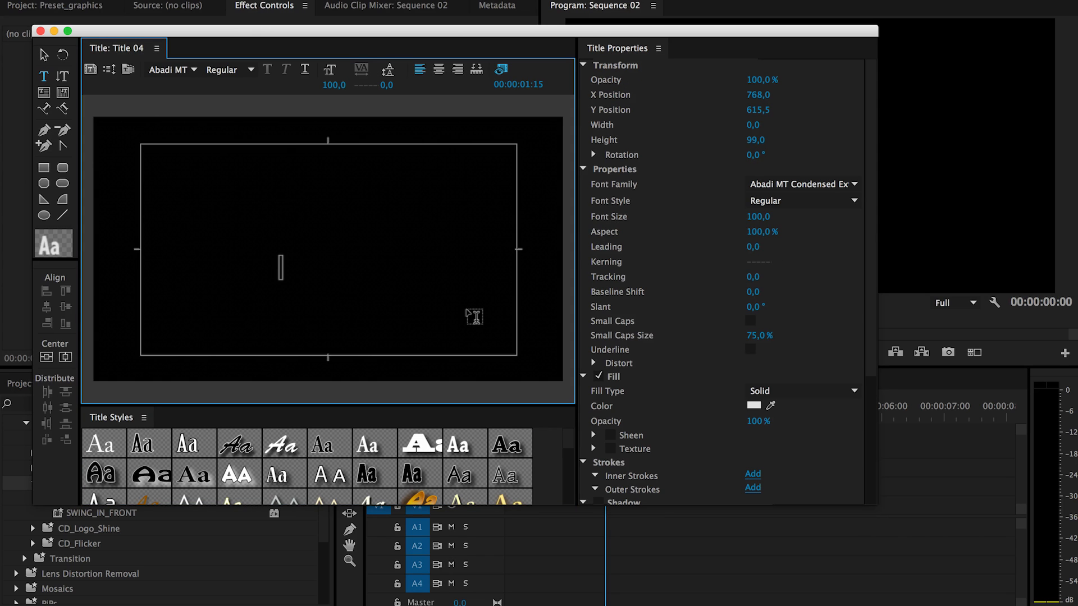
text(TEXT)
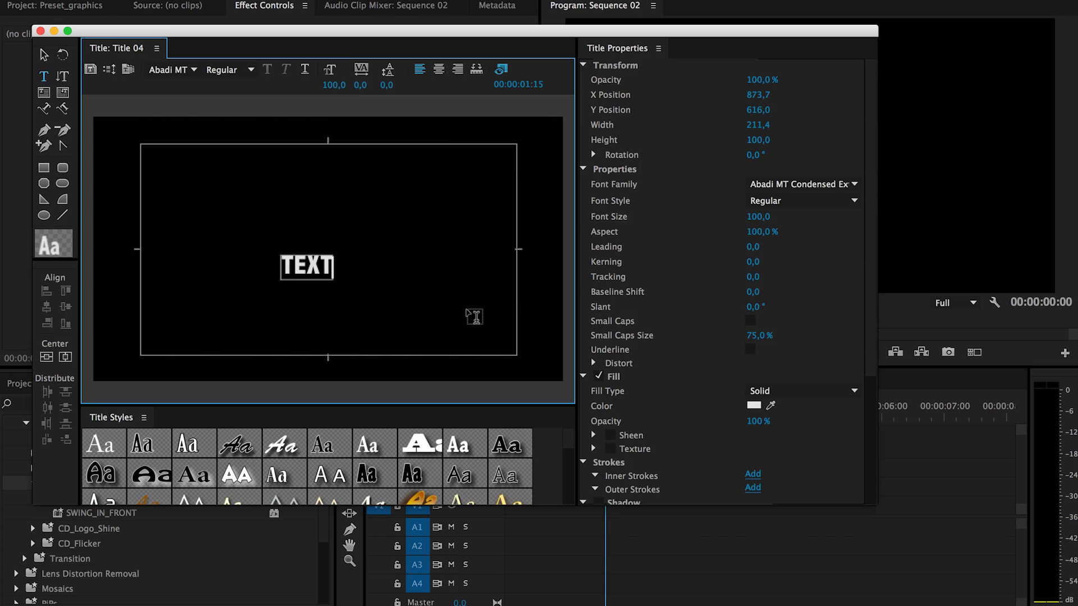
text(SWI)
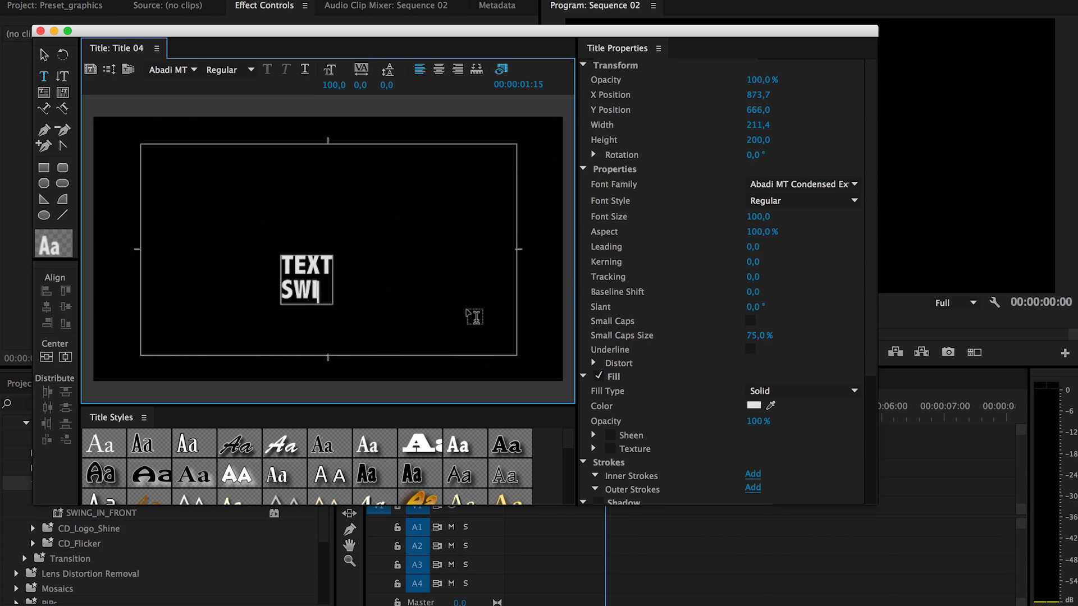
text(NG)
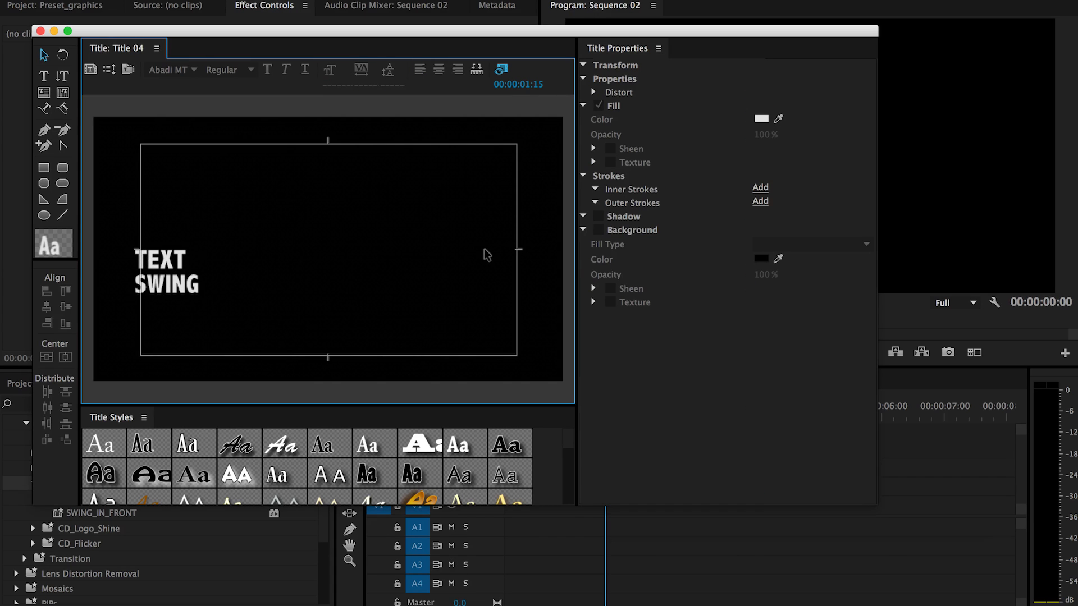
mouse_move(101, 294)
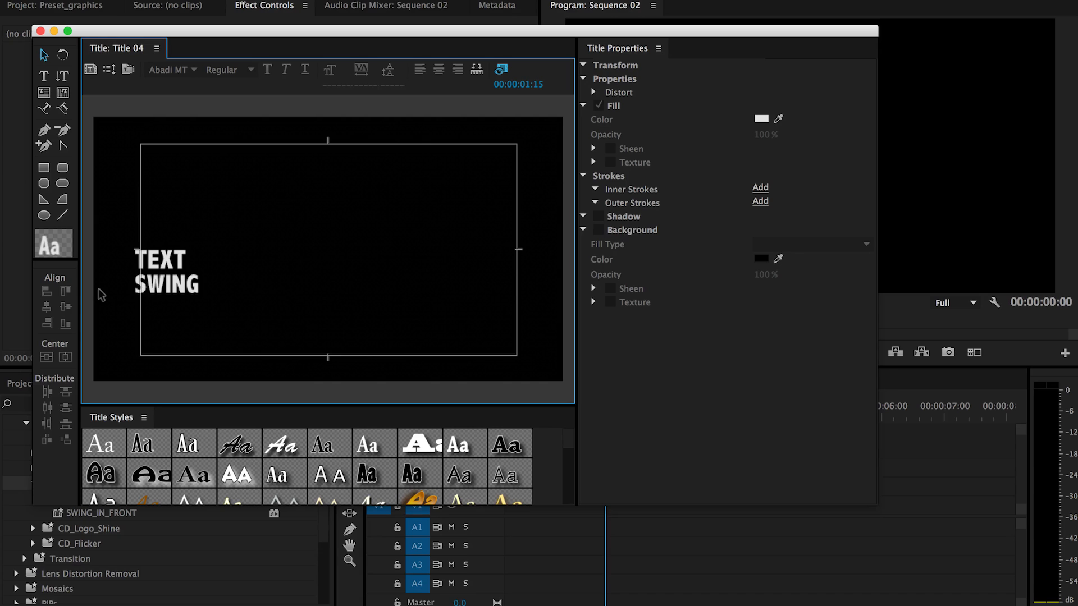
Center the TEXT SWING block horizontally and reselect it
click(165, 275)
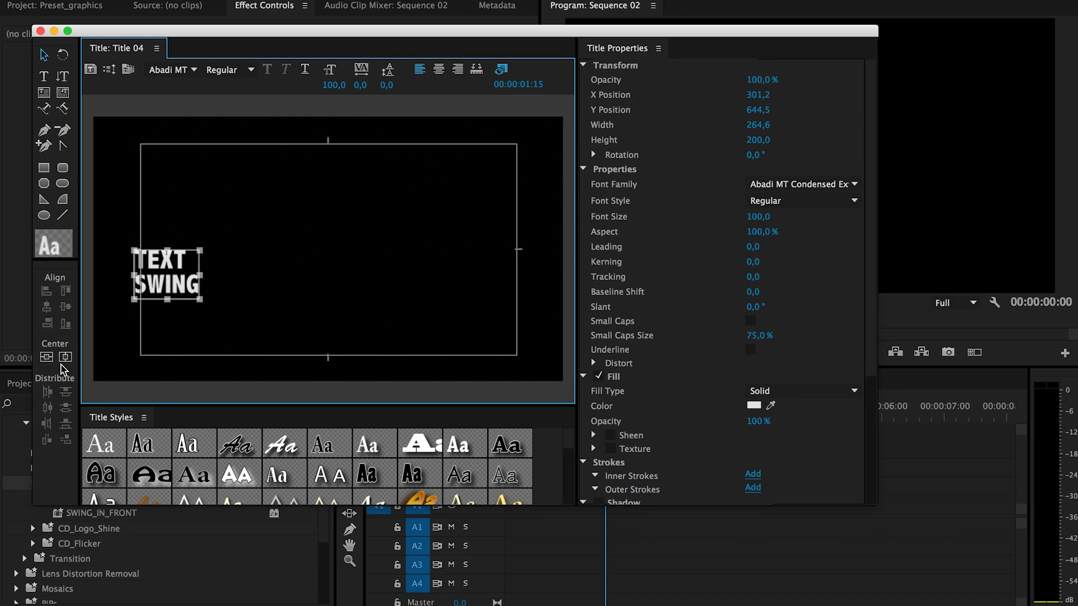
click(46, 357)
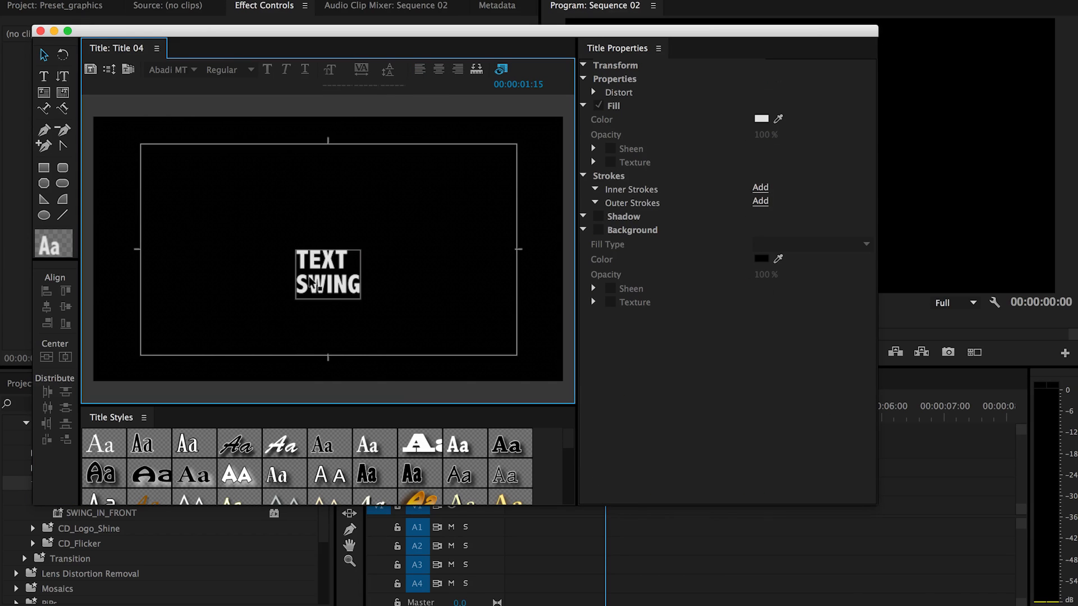
click(327, 275)
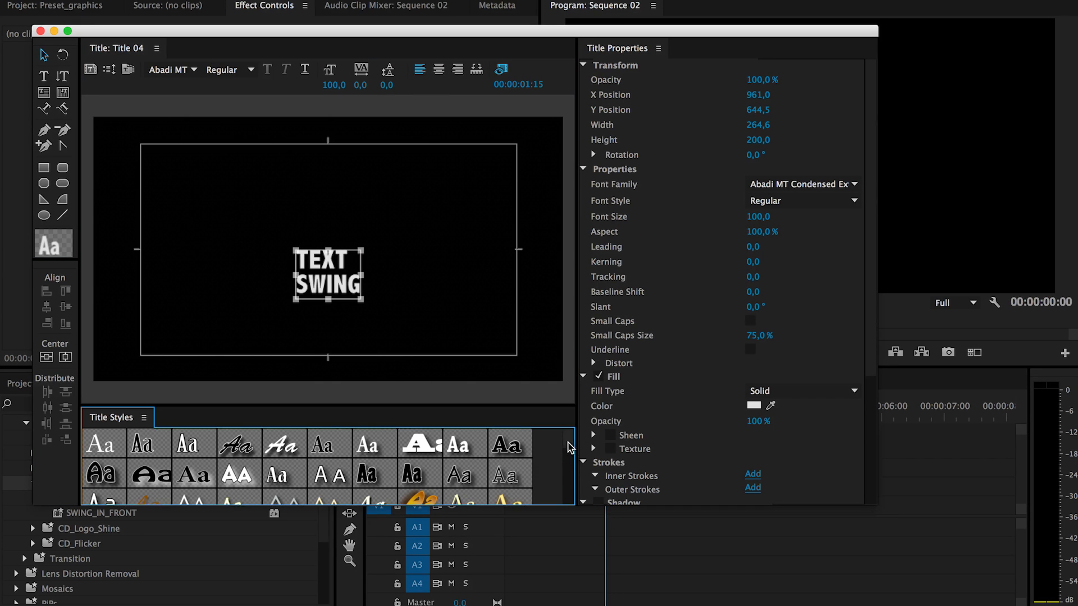
scroll(down, 3)
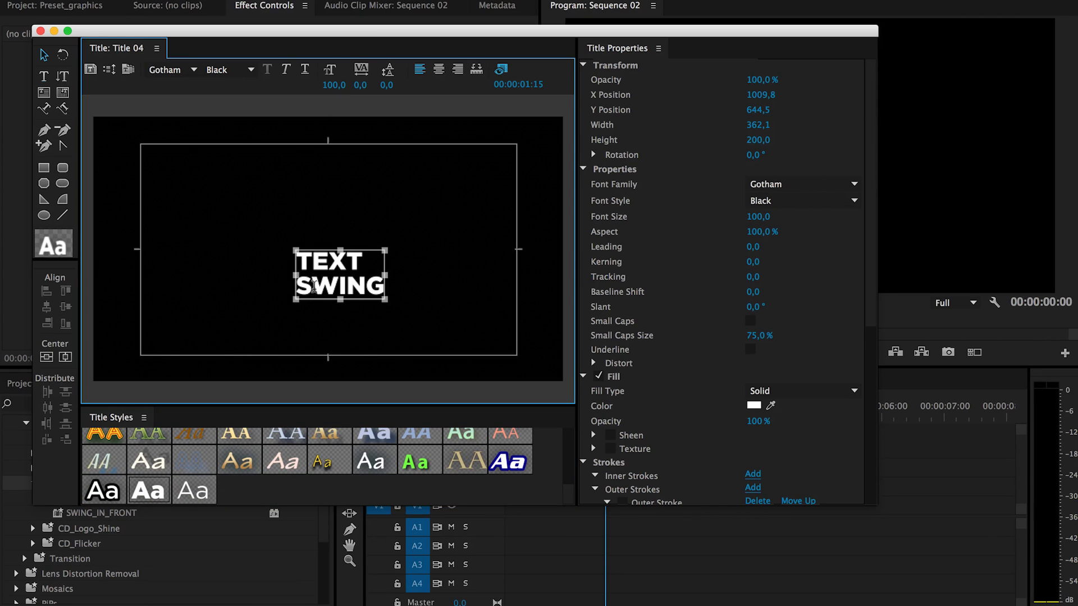
Apply a white Gotham title style to the TEXT SWING block
click(193, 490)
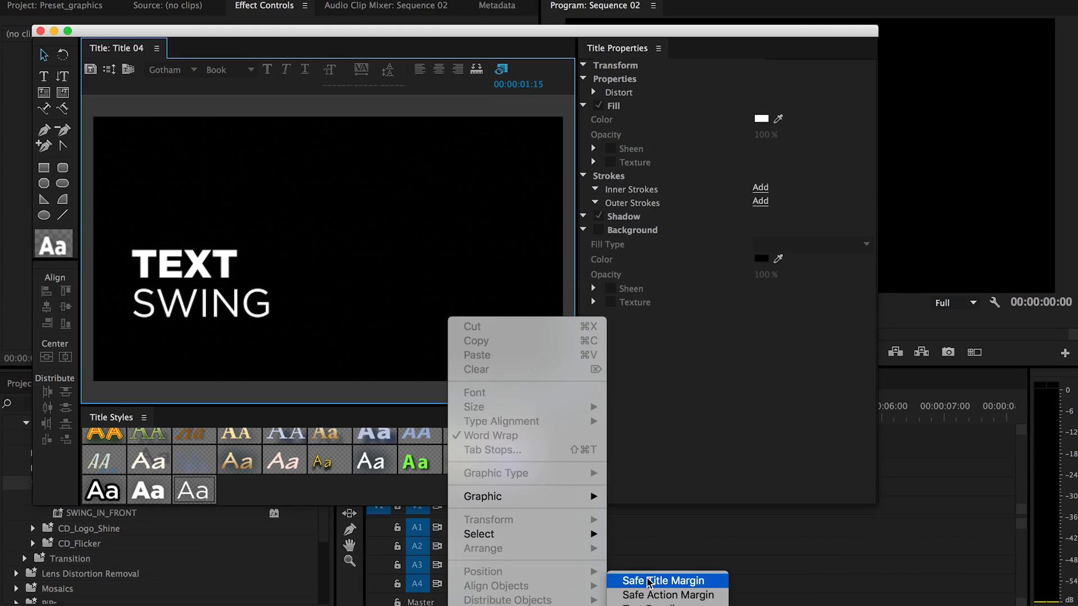
Show safe title margins, center the block horizontally, then start a title based on it
click(664, 580)
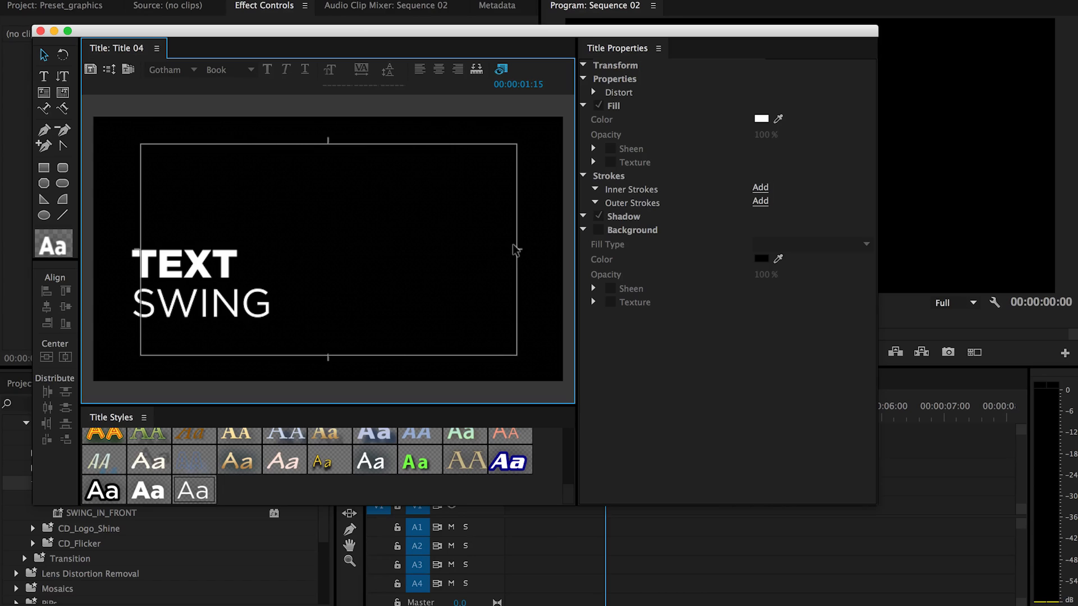
mouse_move(67, 374)
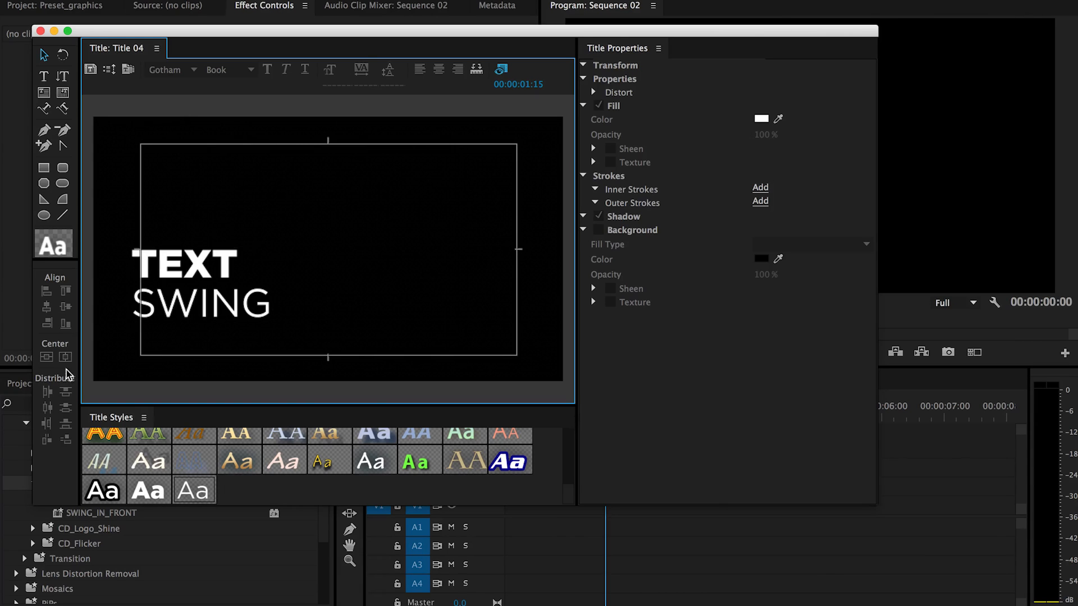
mouse_move(65, 357)
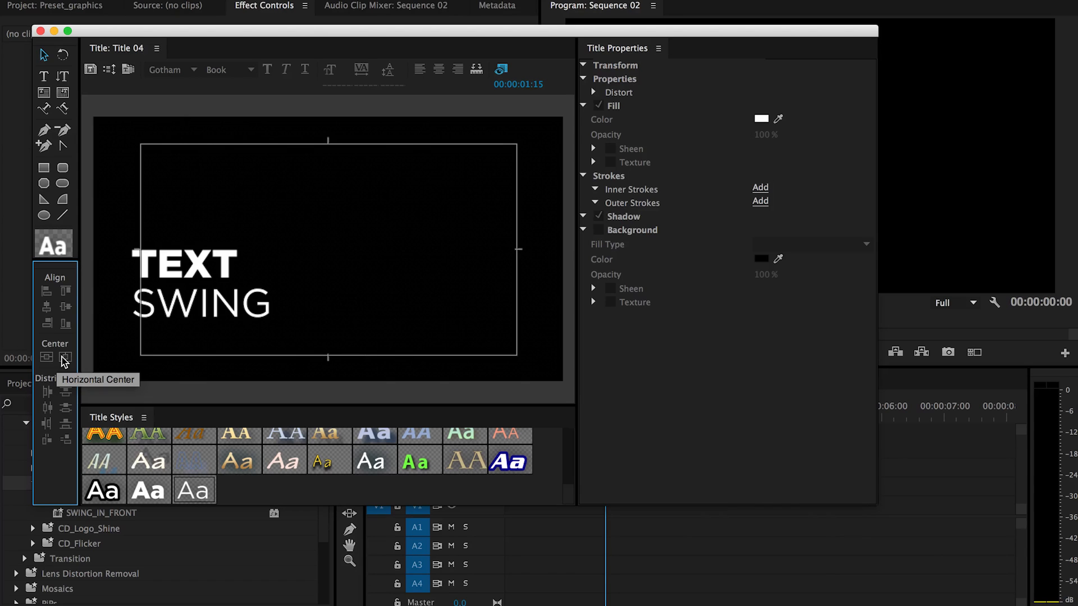
mouse_move(65, 357)
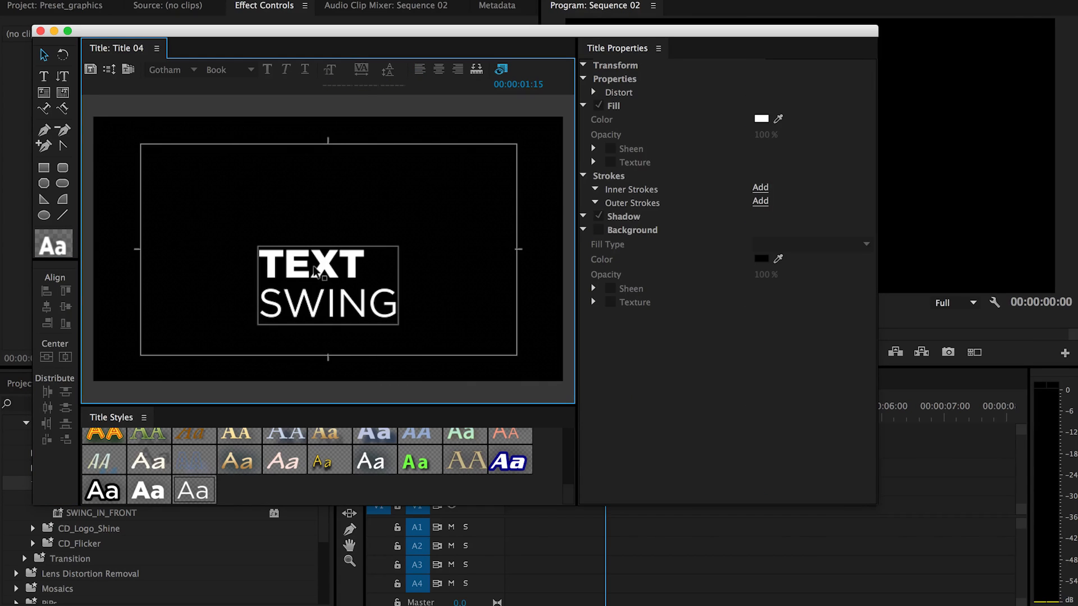
click(65, 357)
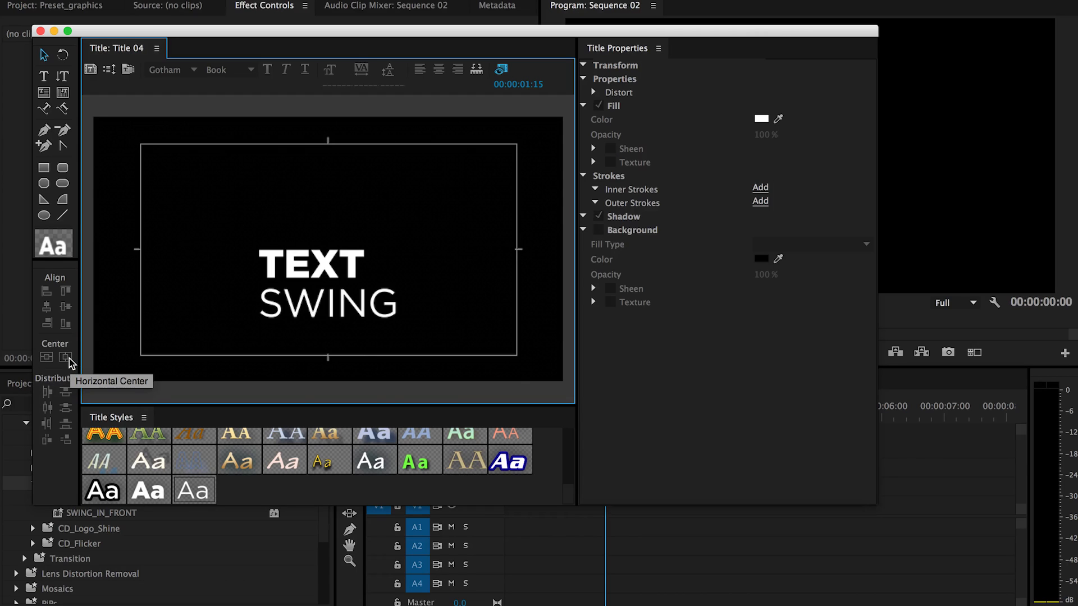
mouse_move(29, 64)
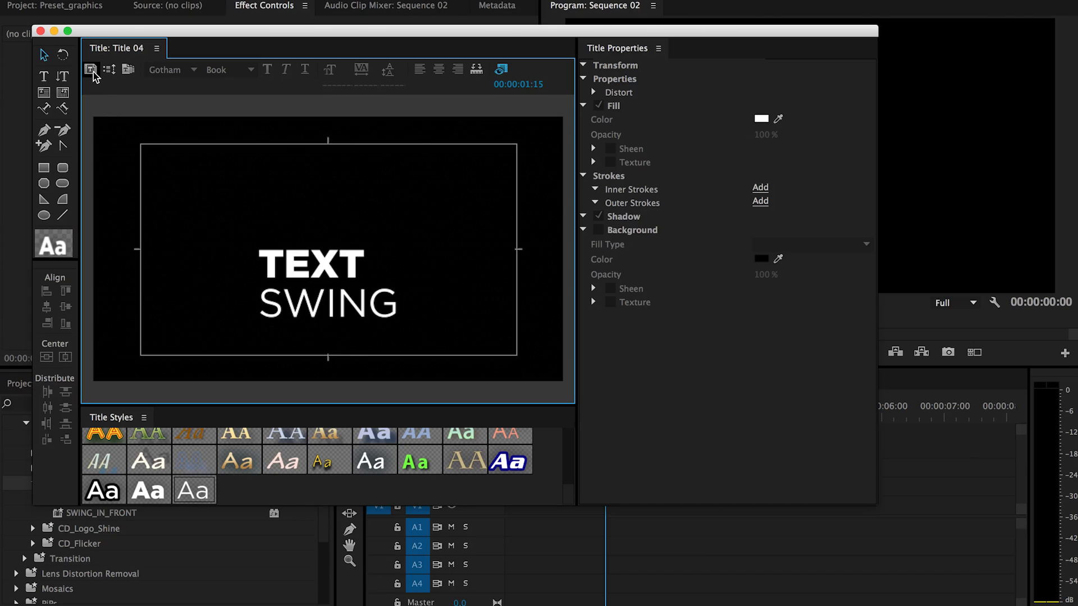
click(89, 70)
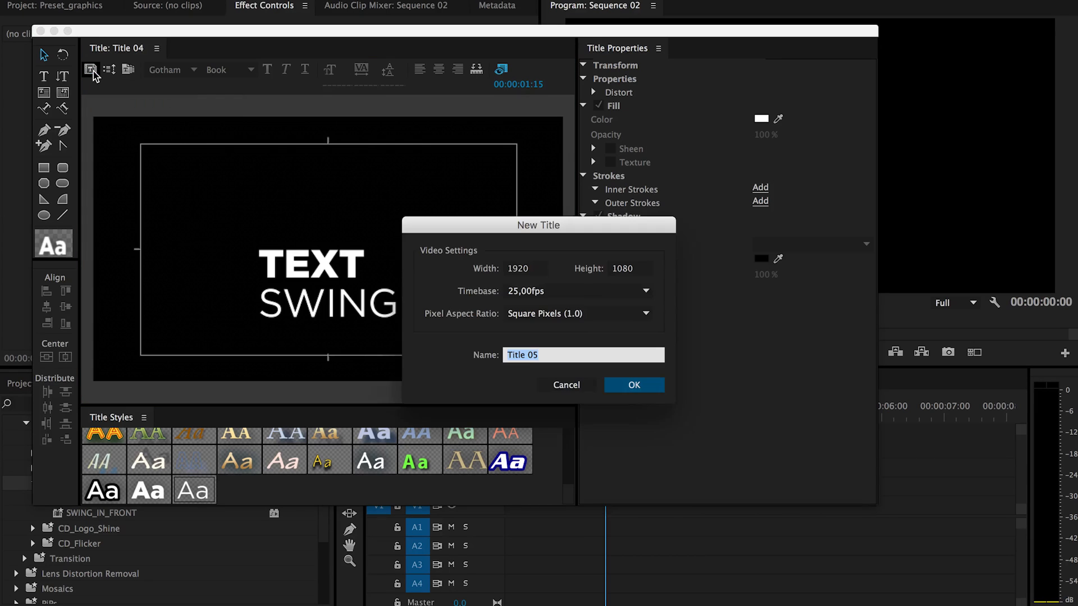
Create Title 05, delete its TEXT line leaving only SWING, and close the editor
click(632, 384)
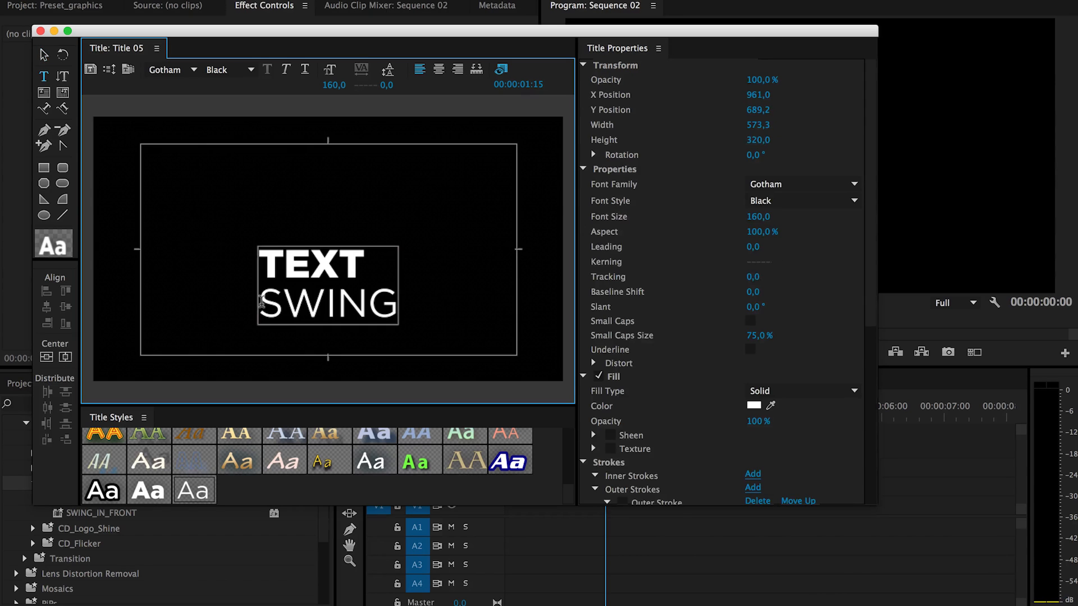
click(224, 69)
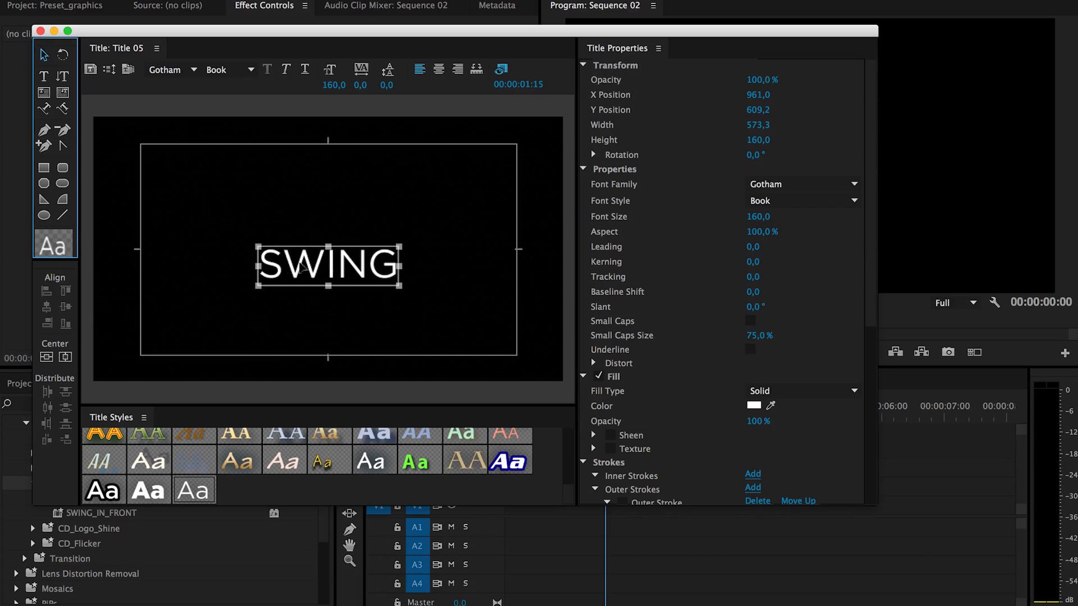
mouse_move(113, 129)
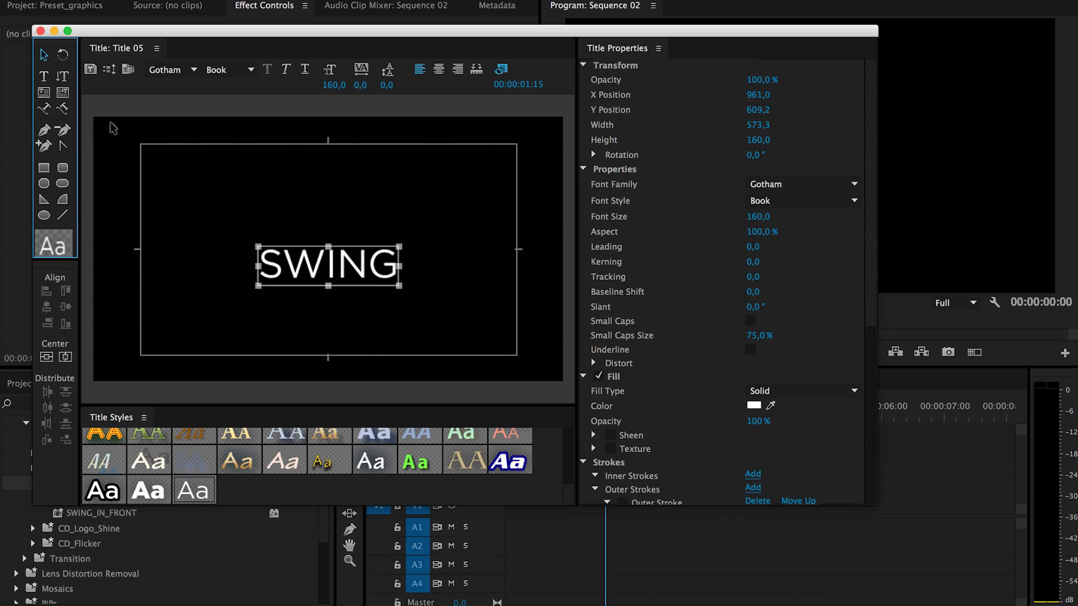
mouse_move(391, 343)
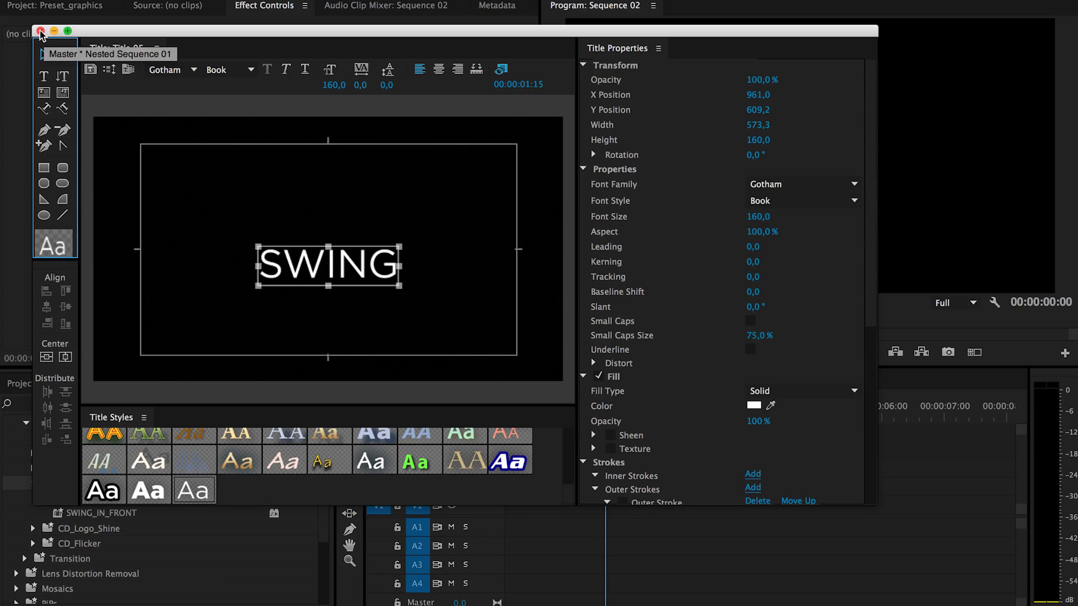
click(41, 31)
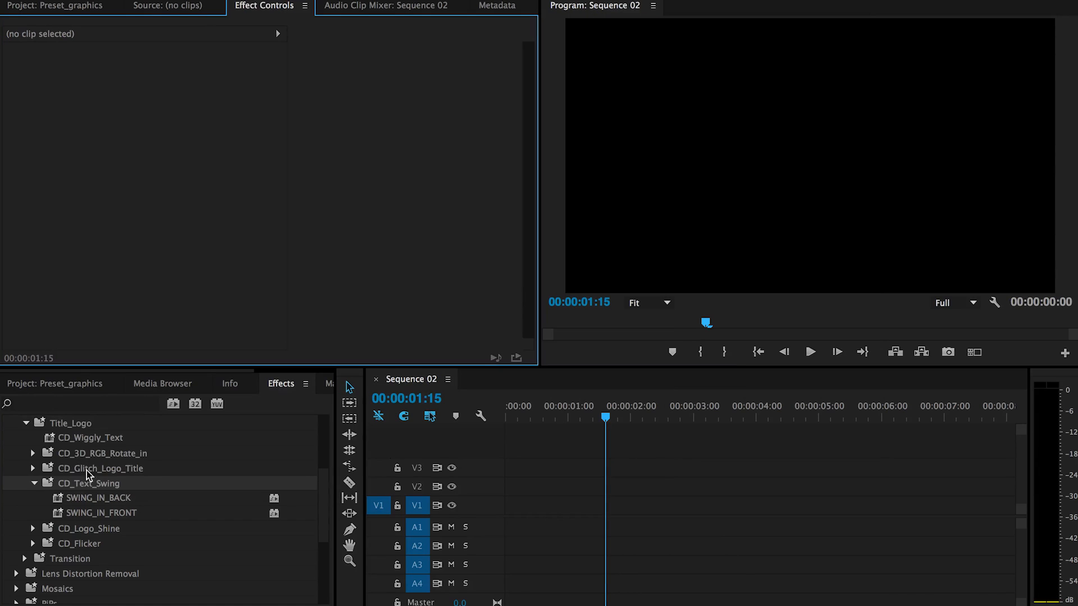
Open Title 04 from the Project panel for editing
click(55, 383)
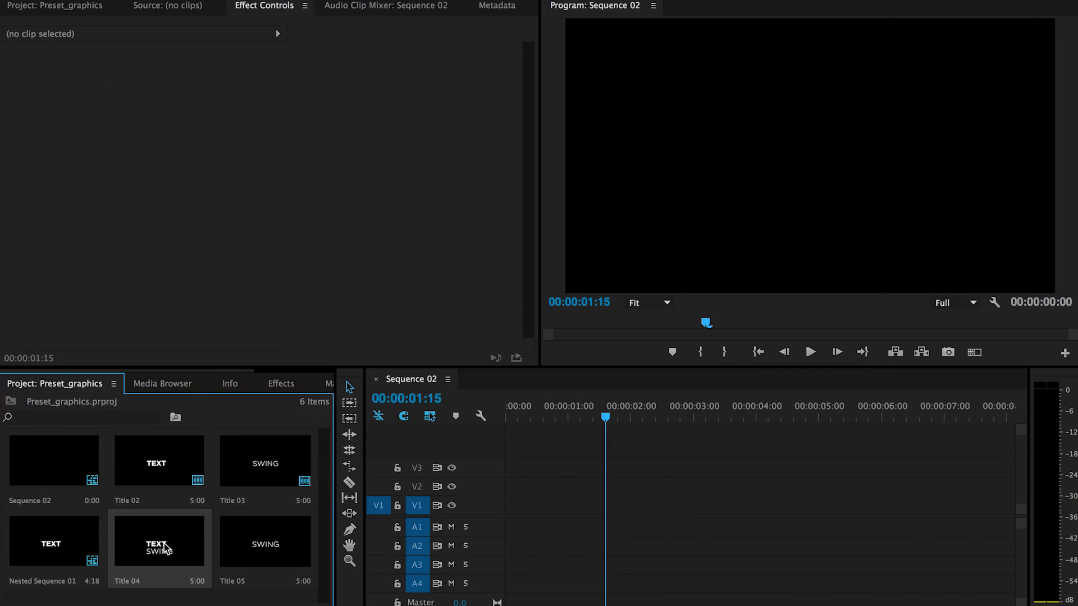
double_click(159, 542)
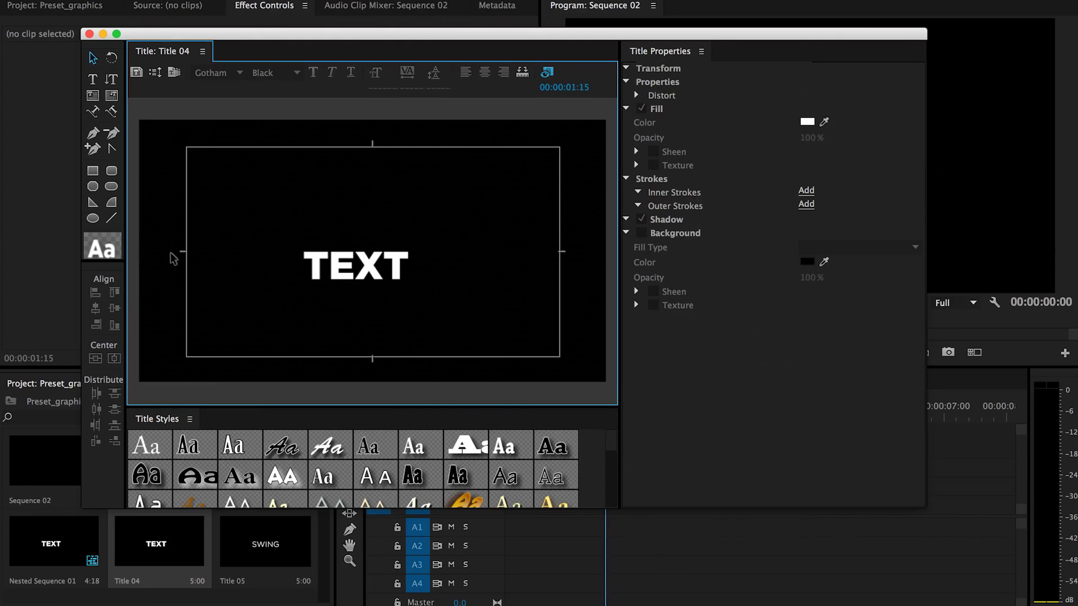
mouse_move(198, 255)
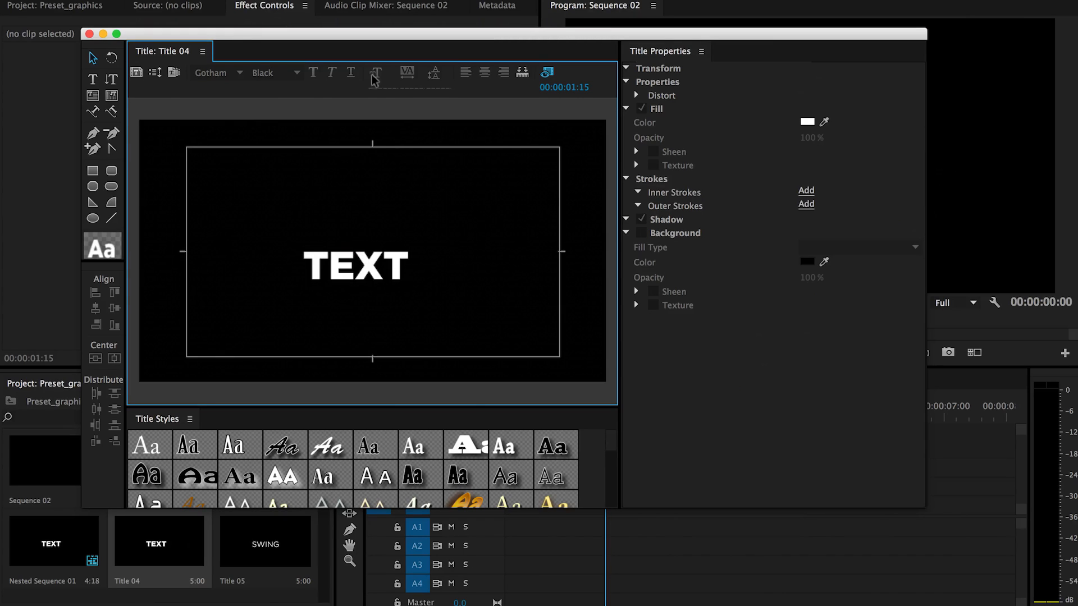
Remove the SWING line so Title 04 shows only TEXT, then close the editor
click(355, 266)
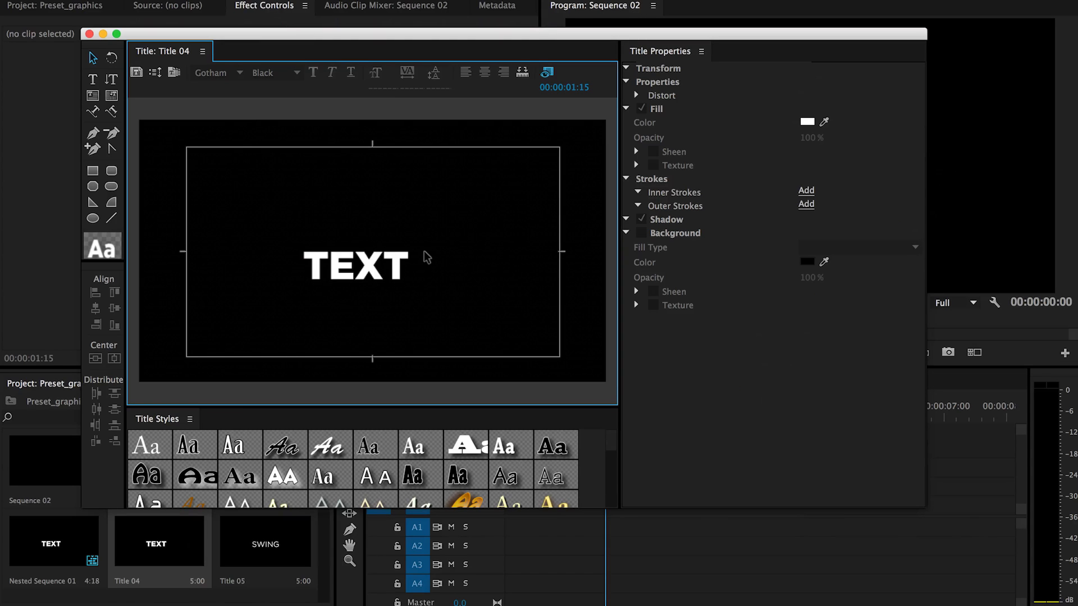
click(355, 266)
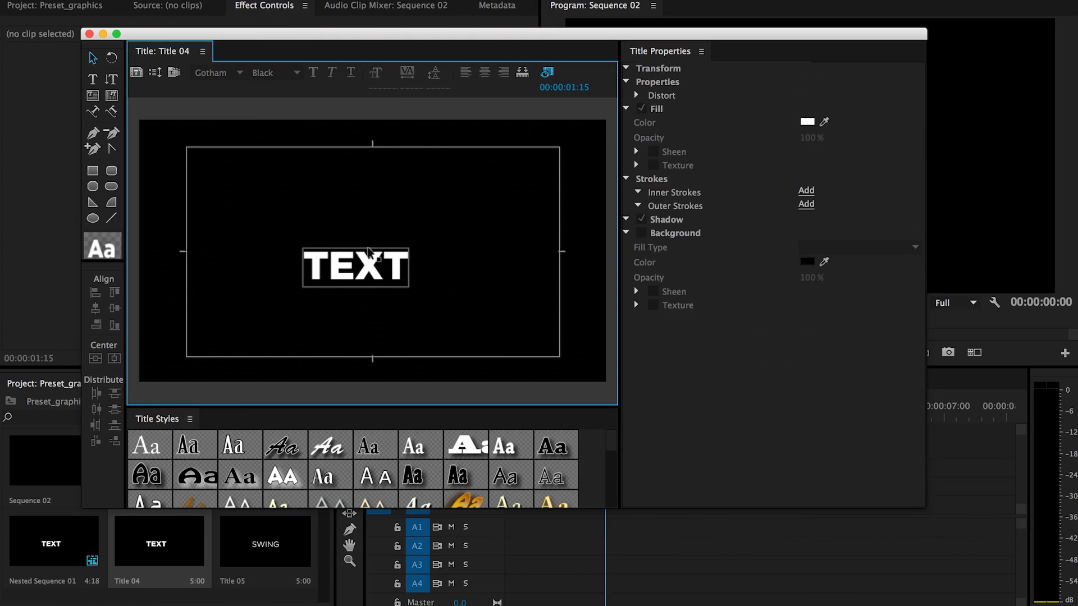
mouse_move(377, 251)
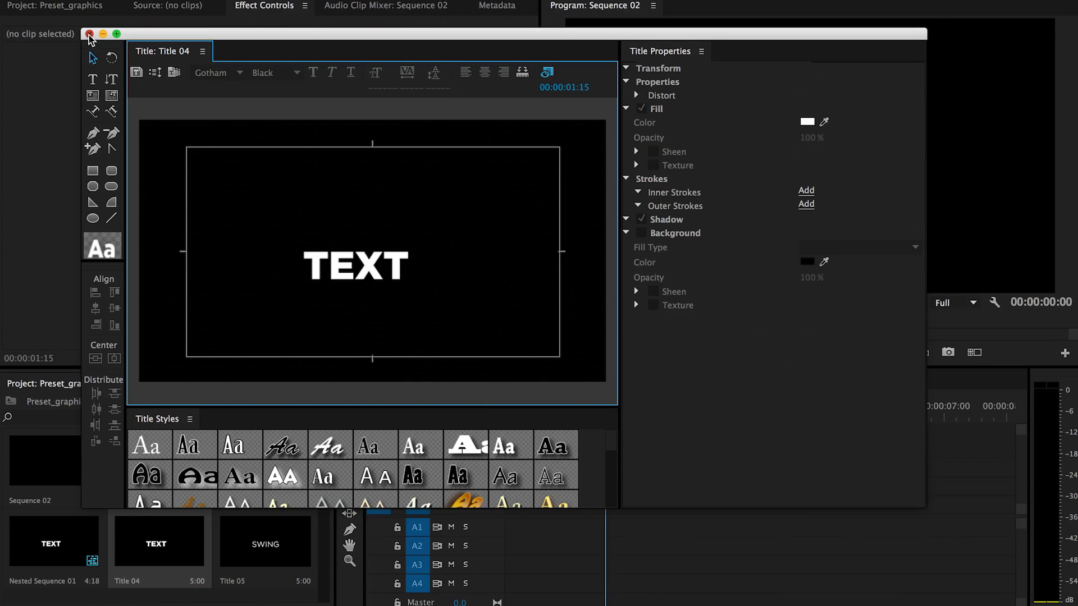
click(89, 34)
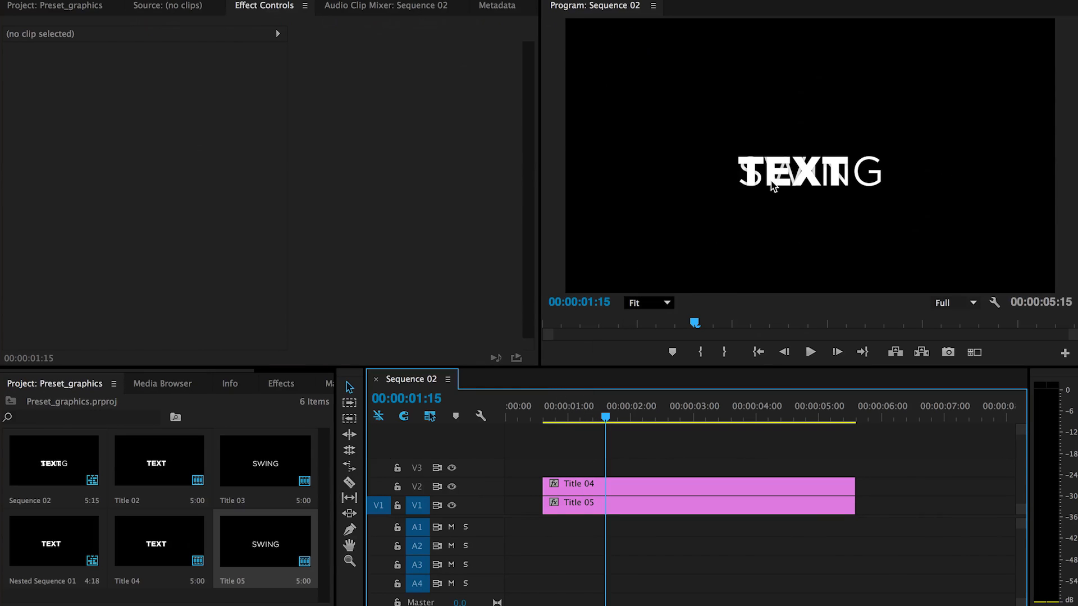
mouse_move(774, 187)
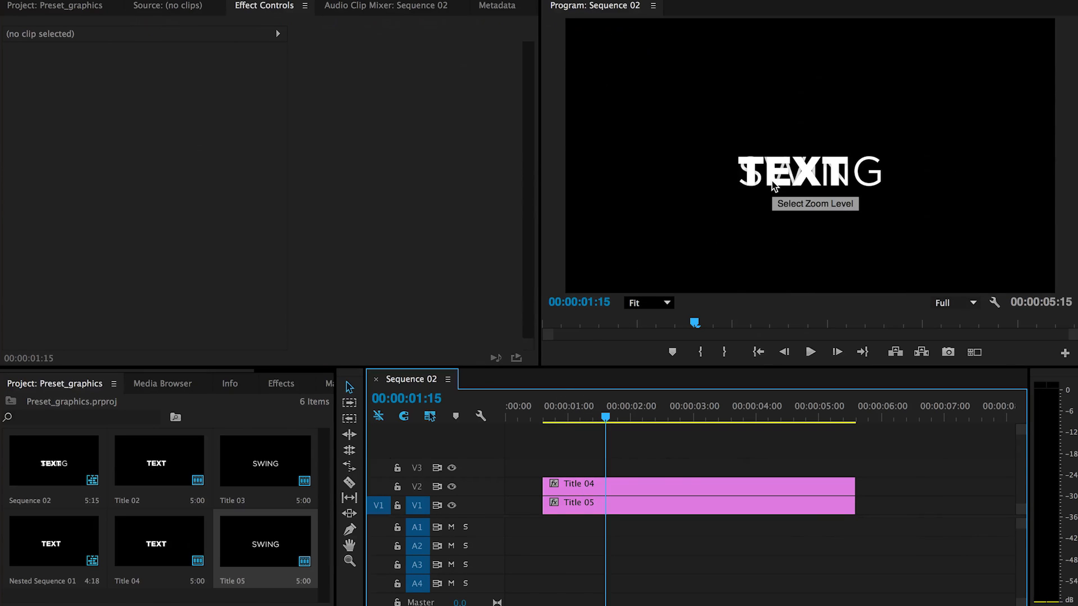
mouse_move(585, 510)
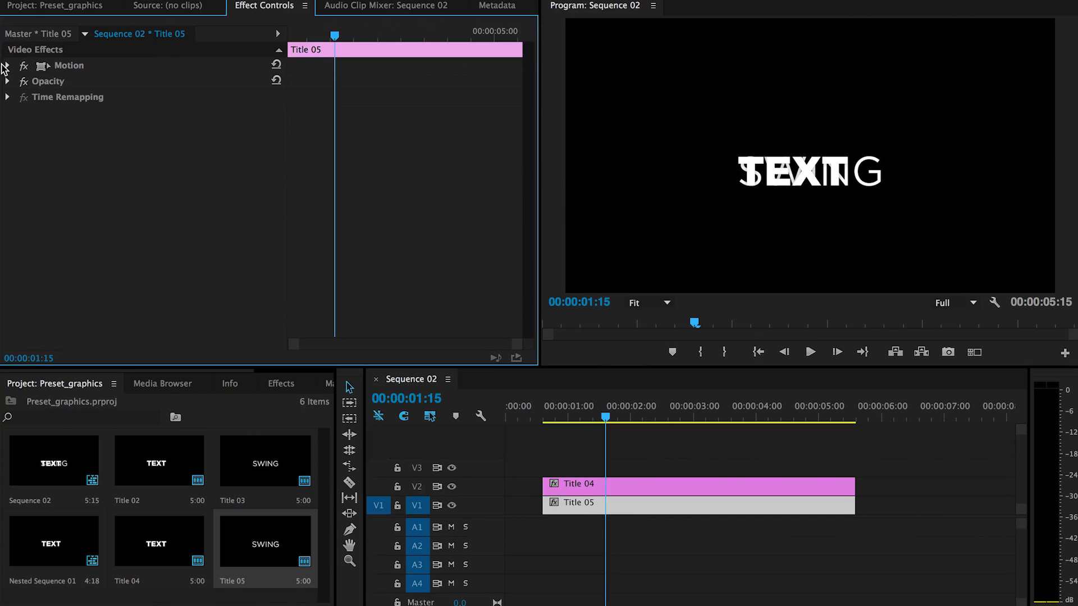
Expand Title 05's Motion properties to lower SWING to Position Y 667
click(7, 65)
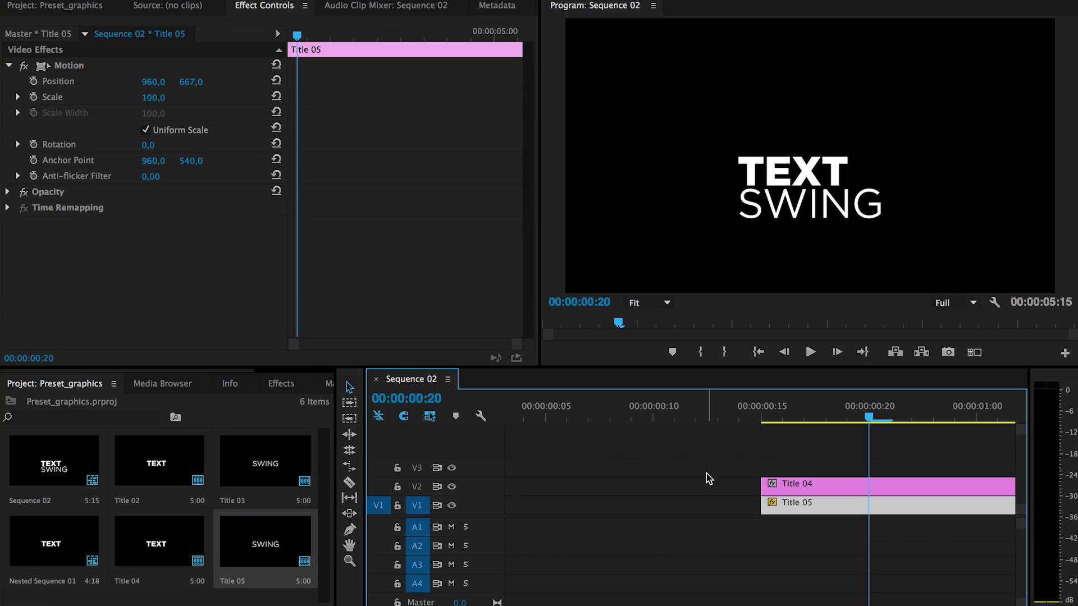
mouse_move(848, 470)
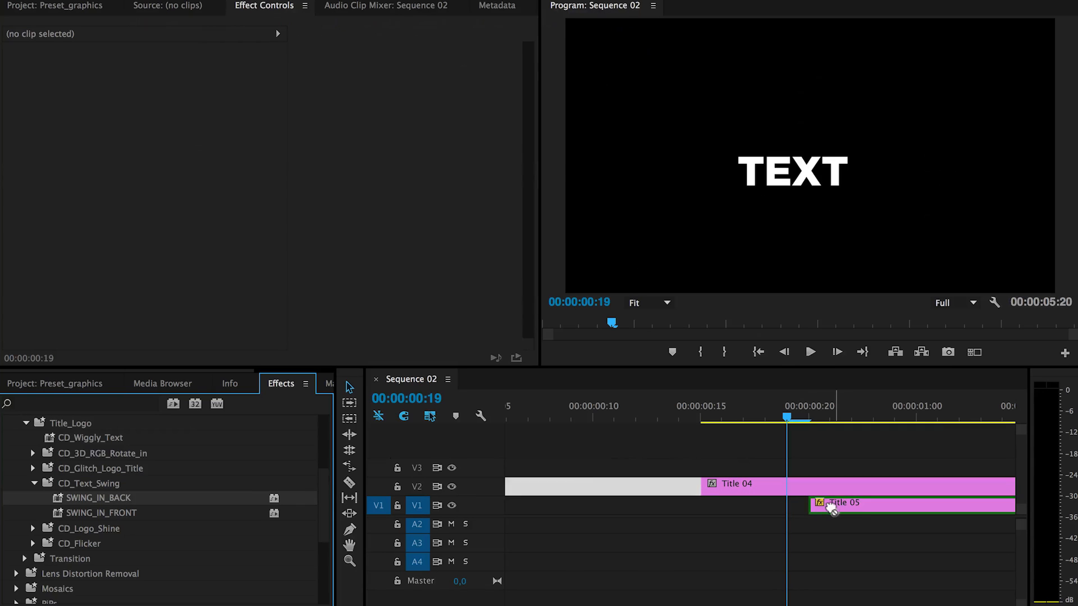
Apply SWING_IN_BACK to Title 05, slide it later, then select Title 04
click(832, 502)
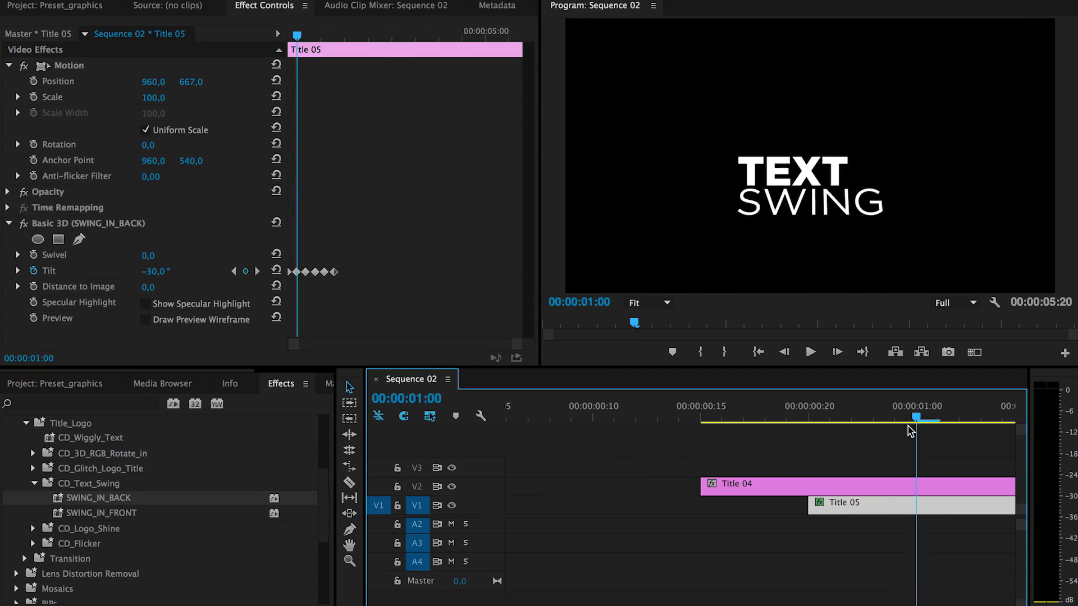
click(701, 413)
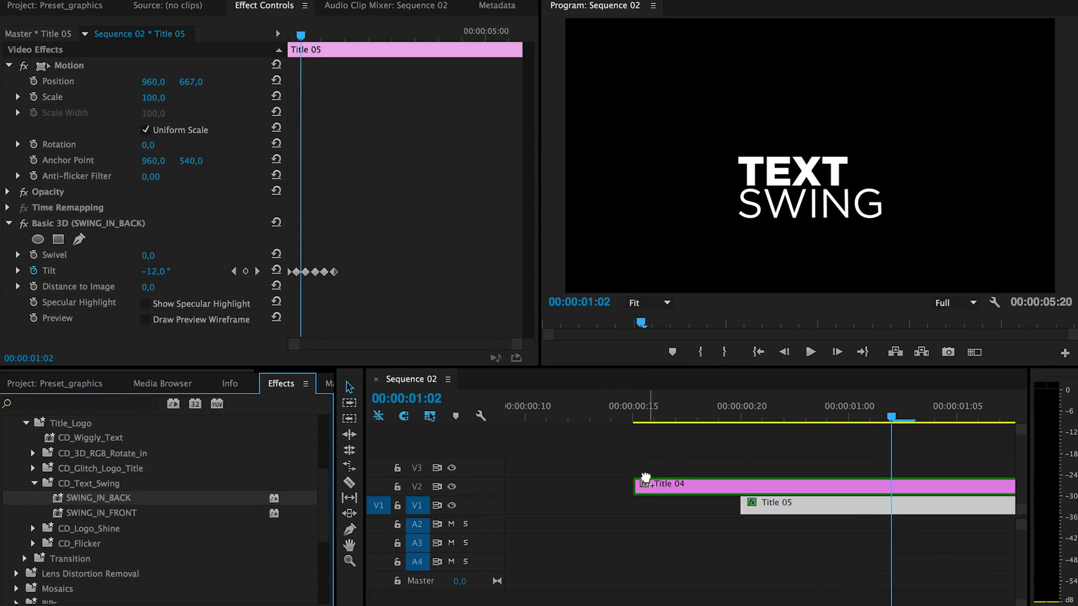
click(716, 417)
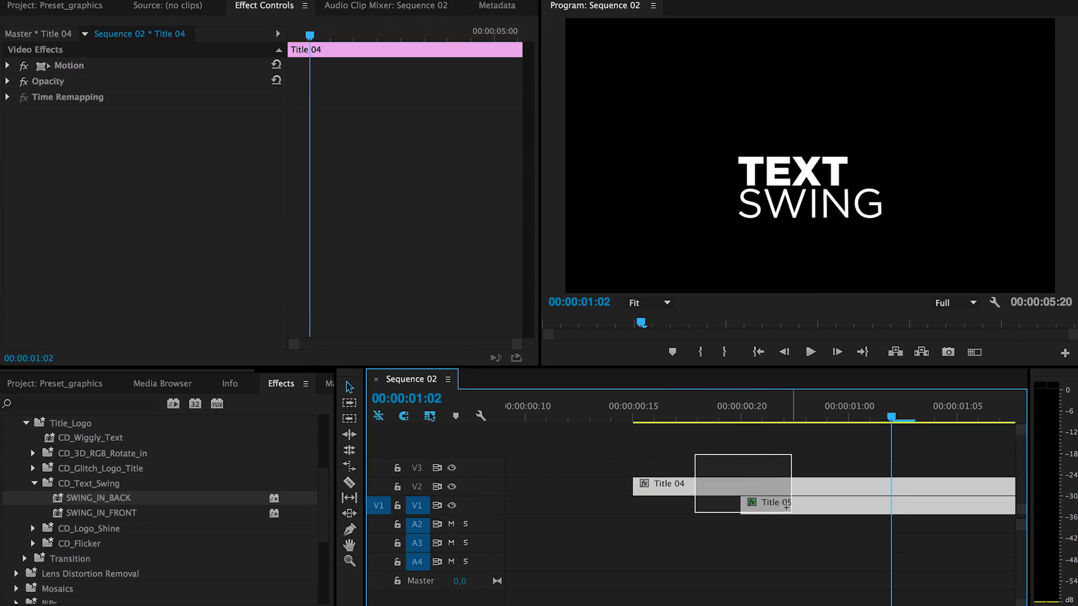
Nest both title clips into a single clip named Nested Sequence 02
click(863, 431)
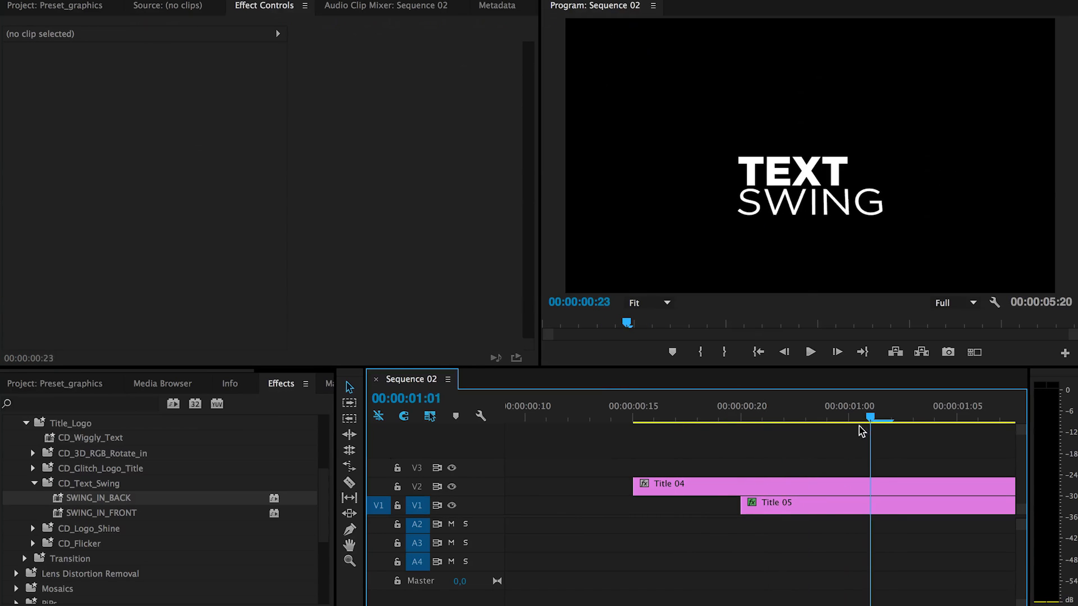
click(824, 503)
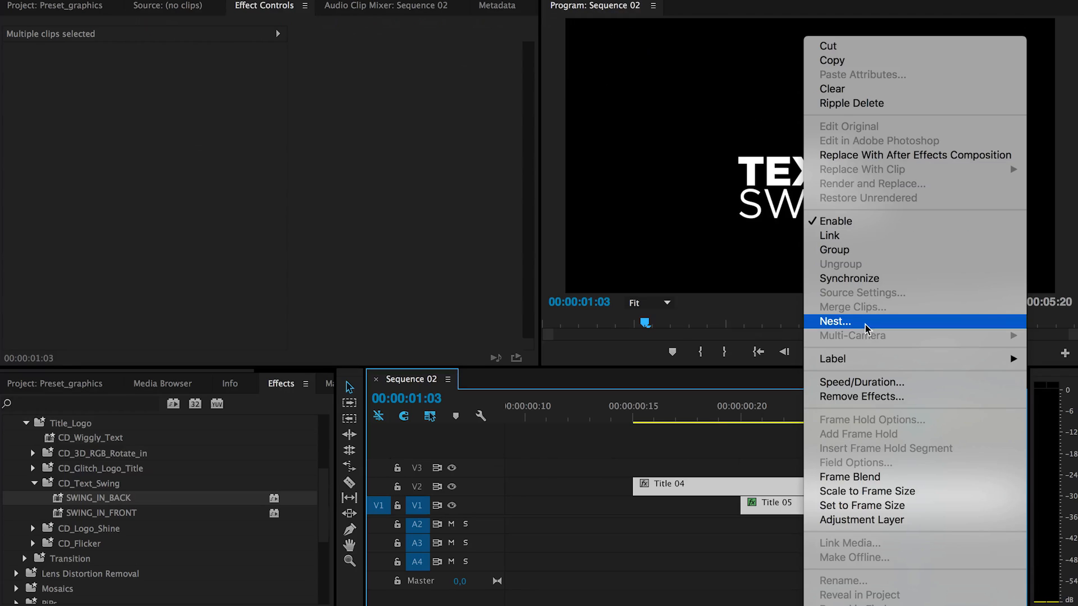
click(834, 322)
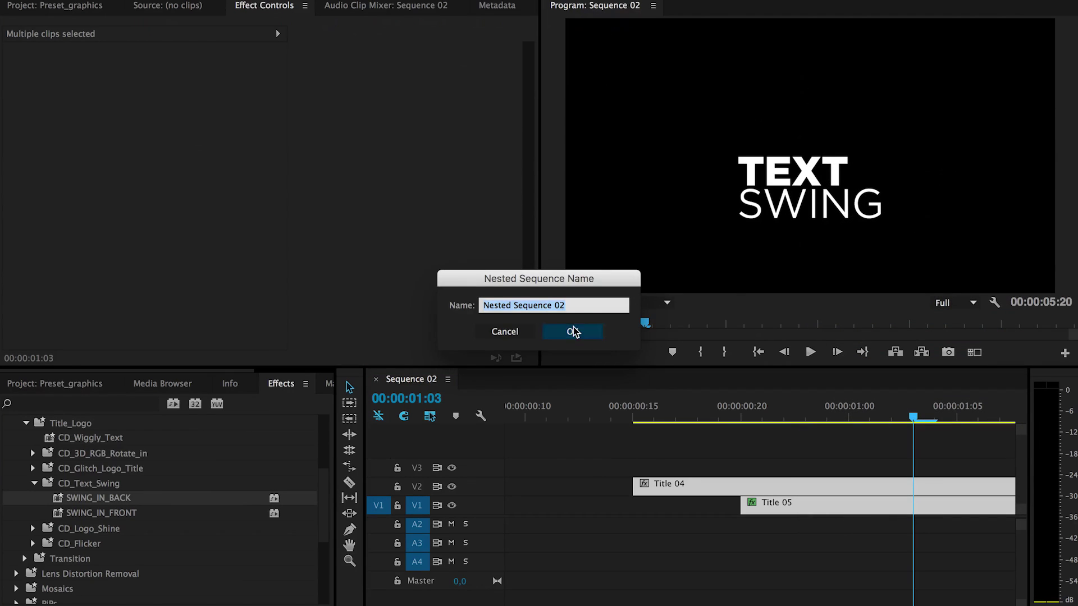
click(572, 331)
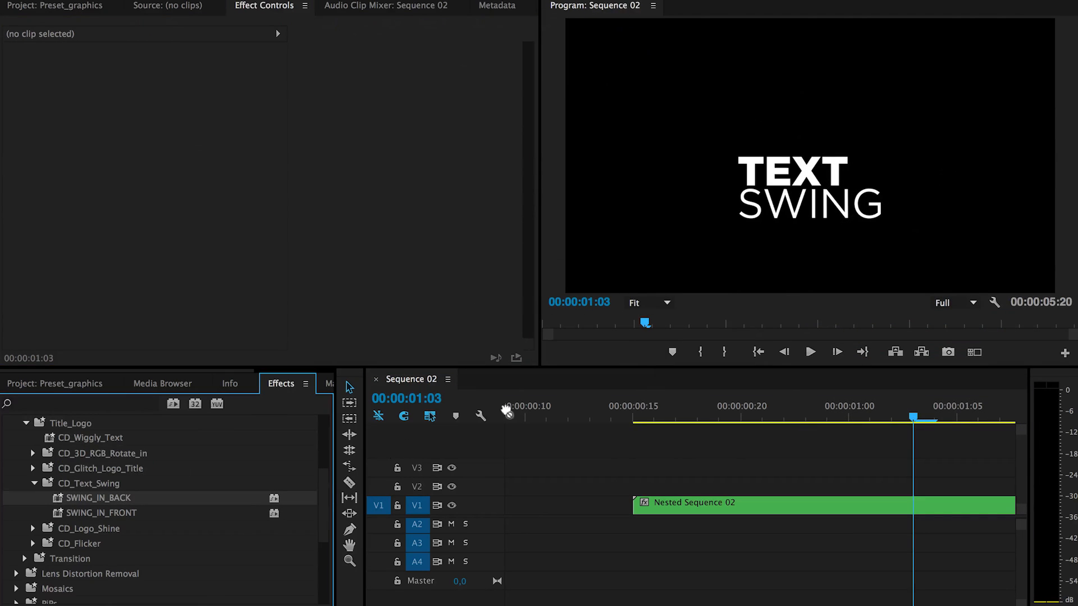
Apply the SWING_IN_BACK preset to the selected Nested Sequence 02 clip
click(755, 504)
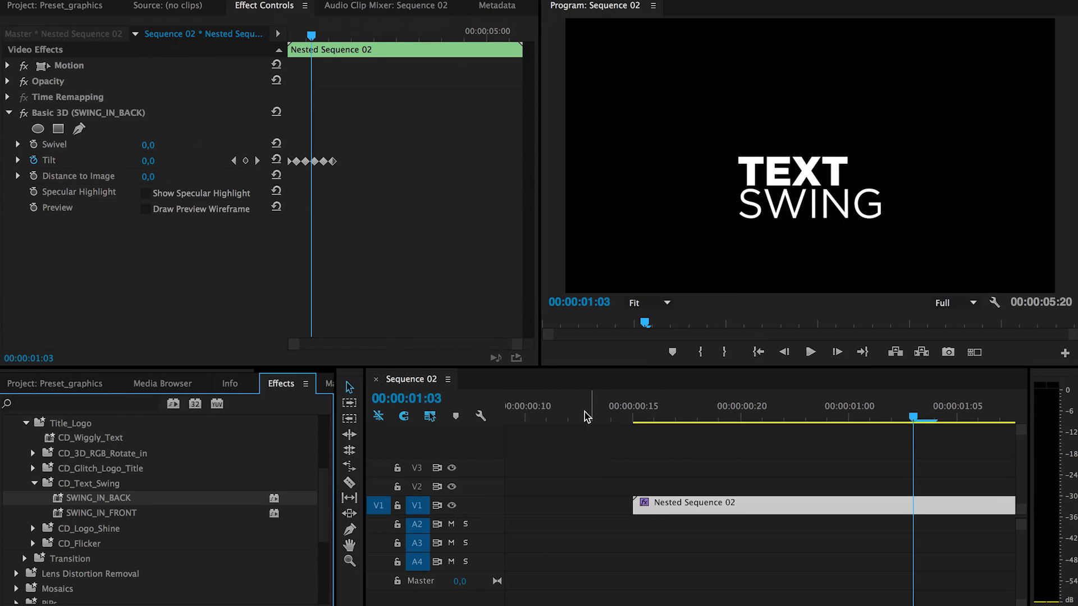
click(697, 418)
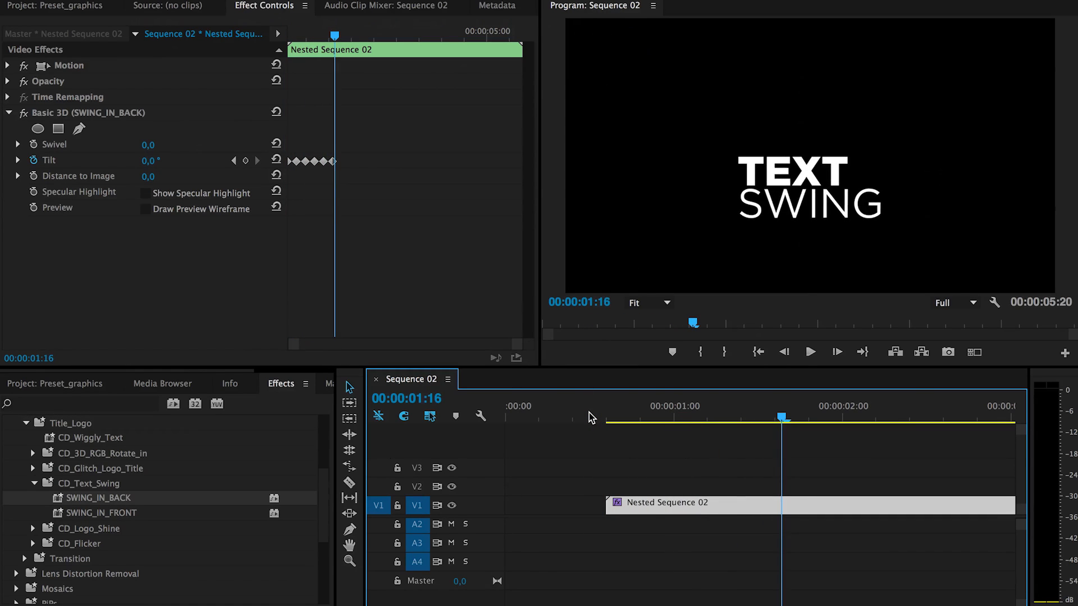
click(676, 415)
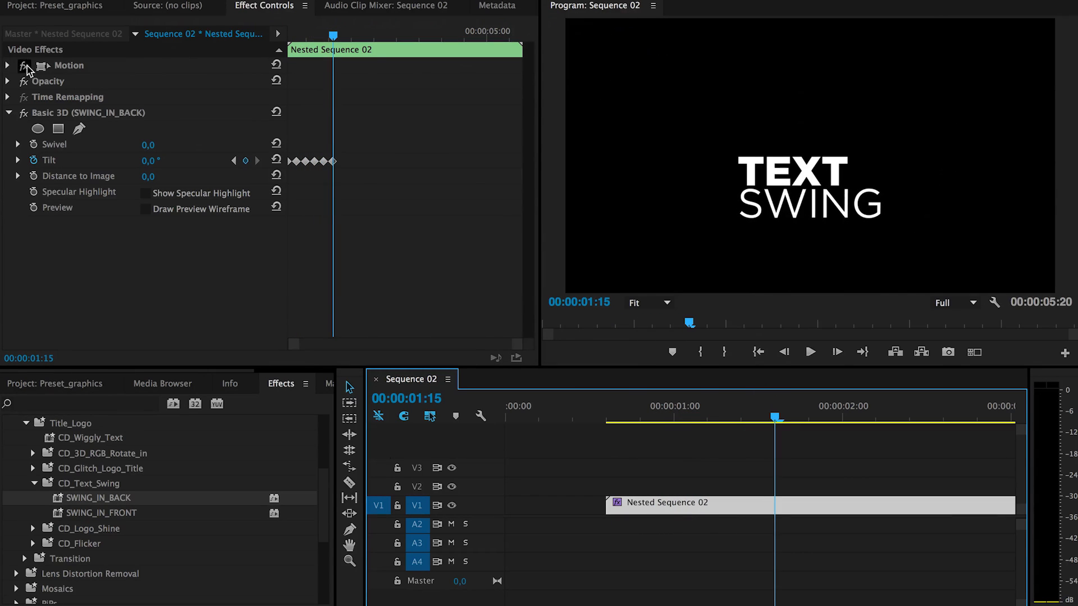
Raise Nested Sequence 02's Position Y to 433 under Motion to centre the title block
click(7, 65)
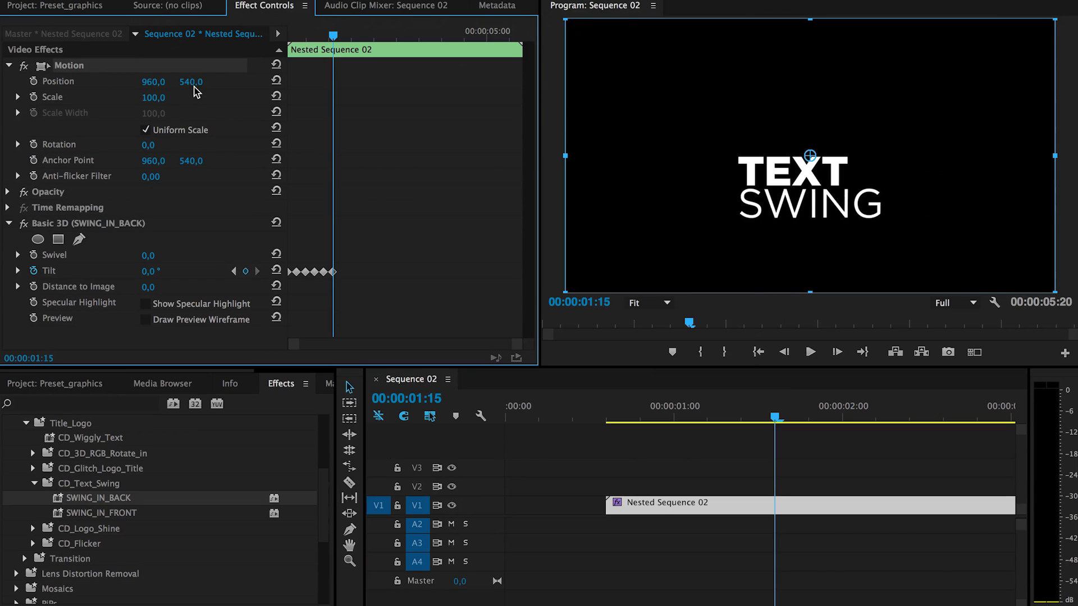
drag(191, 81, 190, 67)
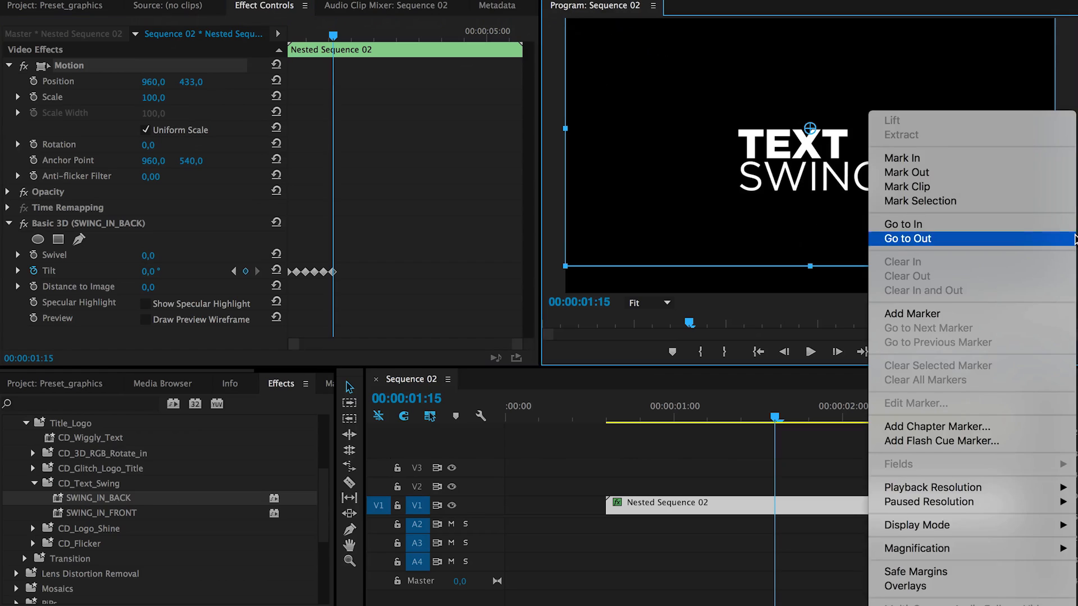
mouse_move(1003, 465)
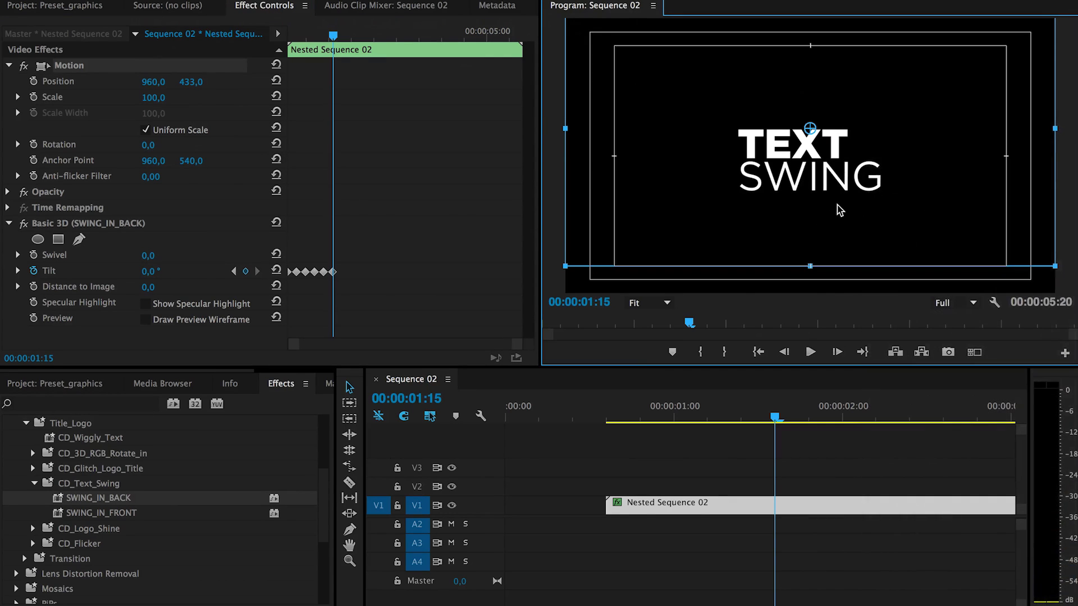
mouse_move(526, 131)
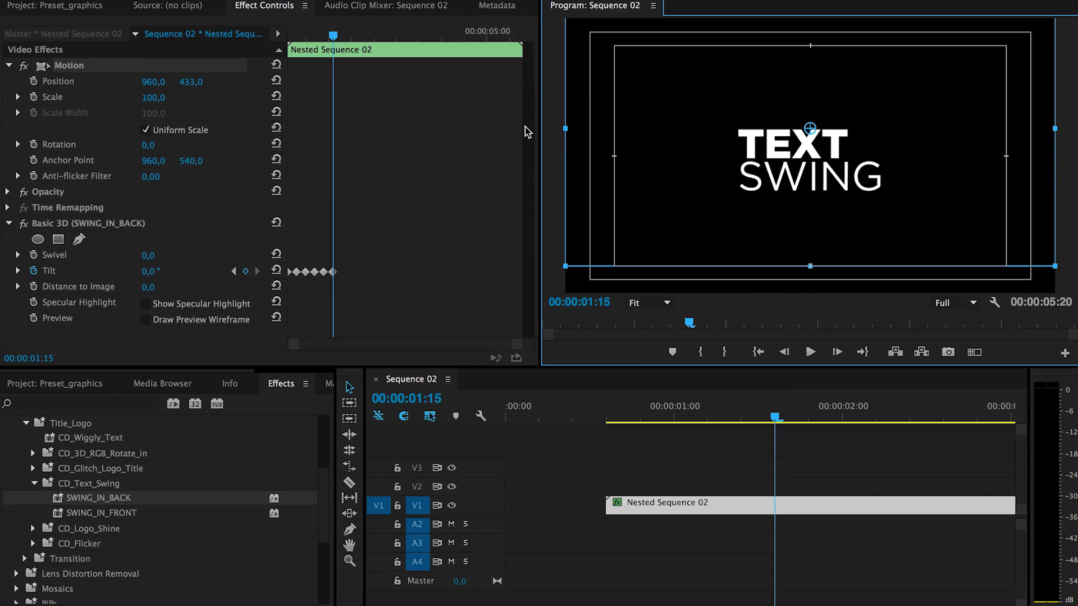